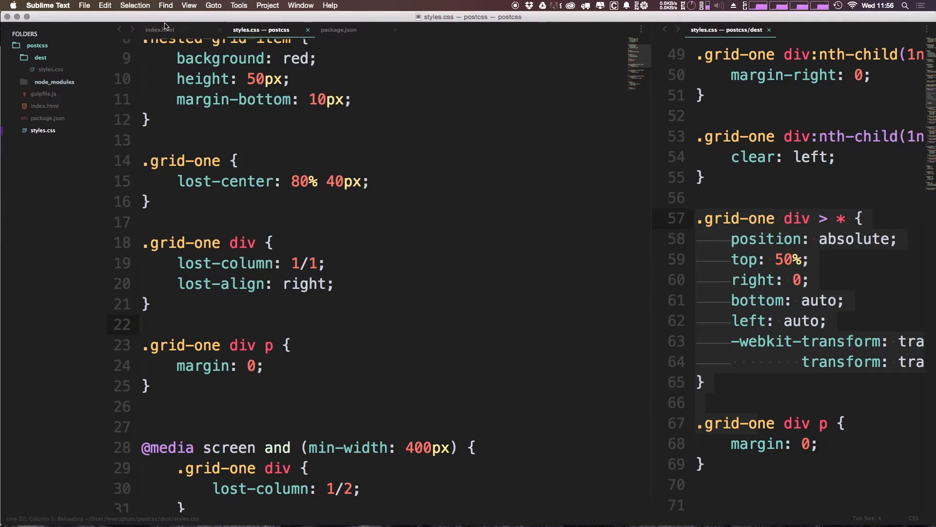
# - View index.html's grid-one section with its ten empty grid-item divs, before switching to Chrome
pyautogui.click(160, 29)
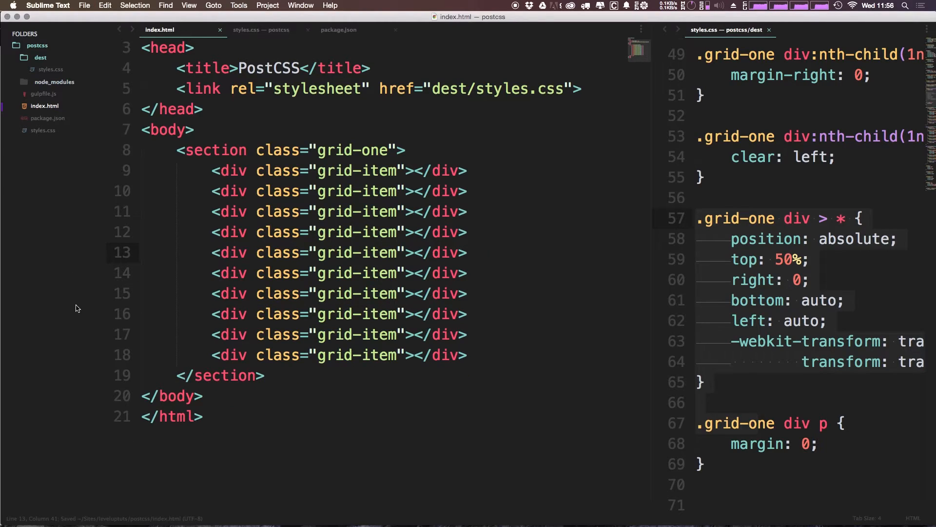
pyautogui.press('backspace')
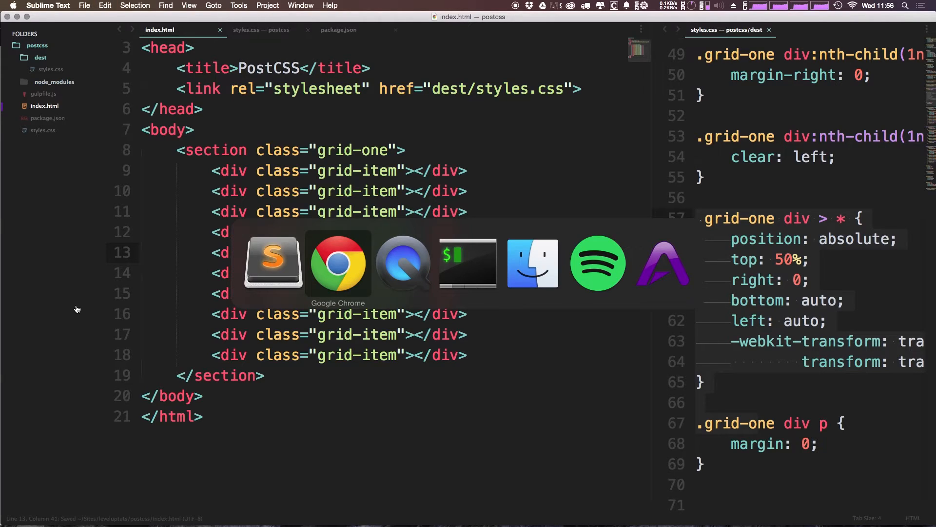
pyautogui.click(337, 263)
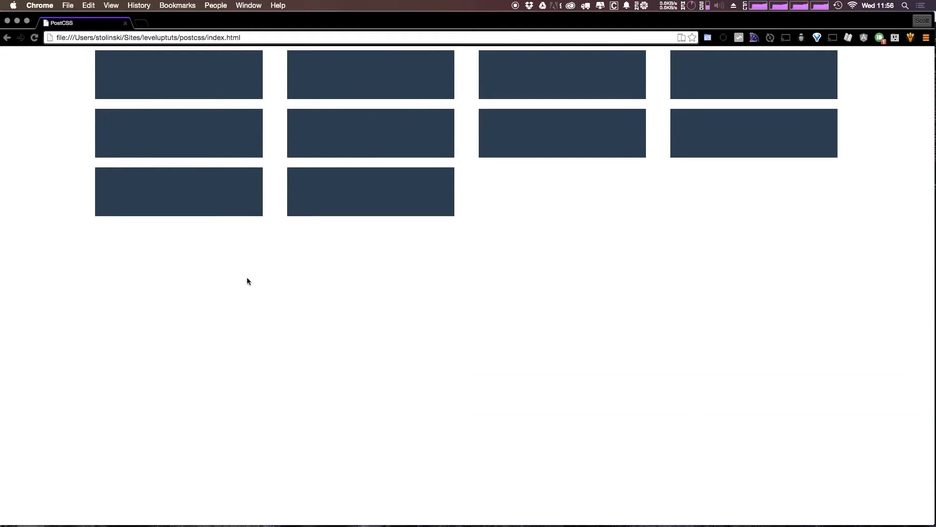
pyautogui.moveTo(604, 117)
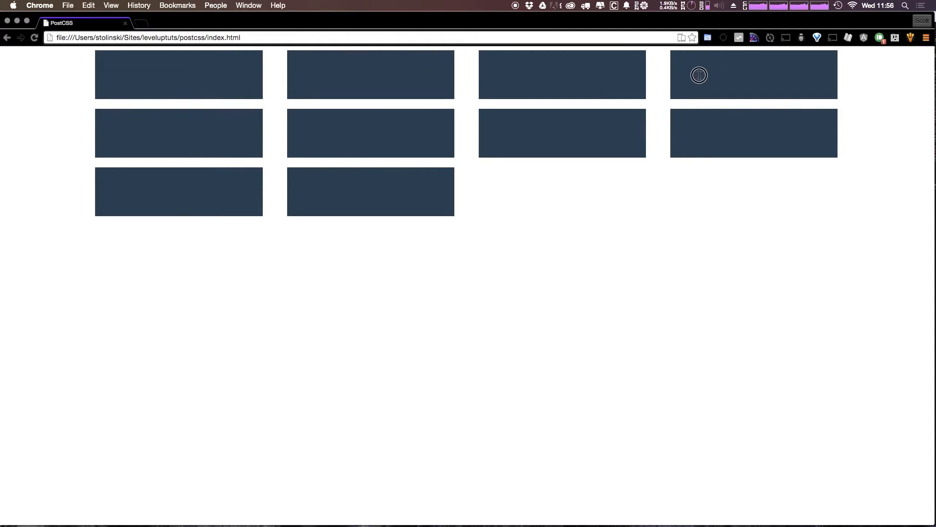
pyautogui.moveTo(767, 167)
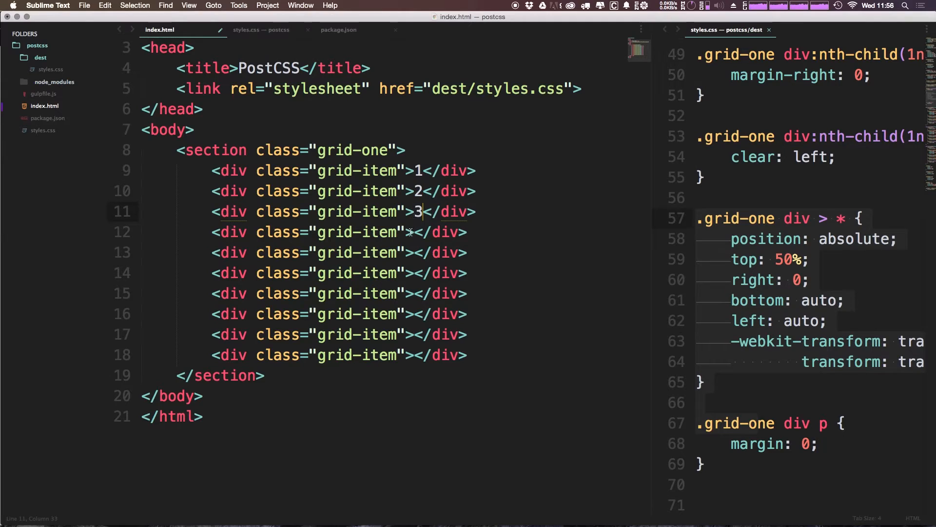
# - Number the grid-item divs 1–10 and add font-size: 2em to the .grid-one div rule
pyautogui.write('4')
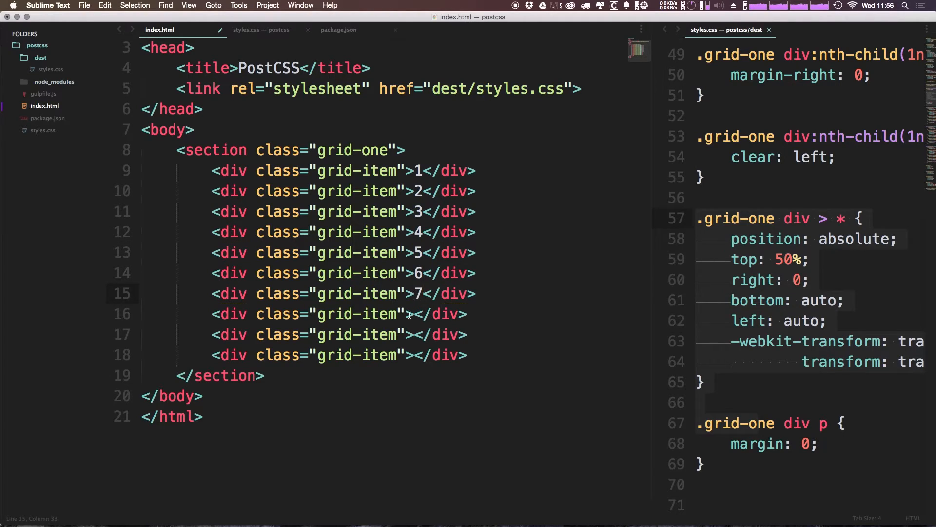
pyautogui.write('8')
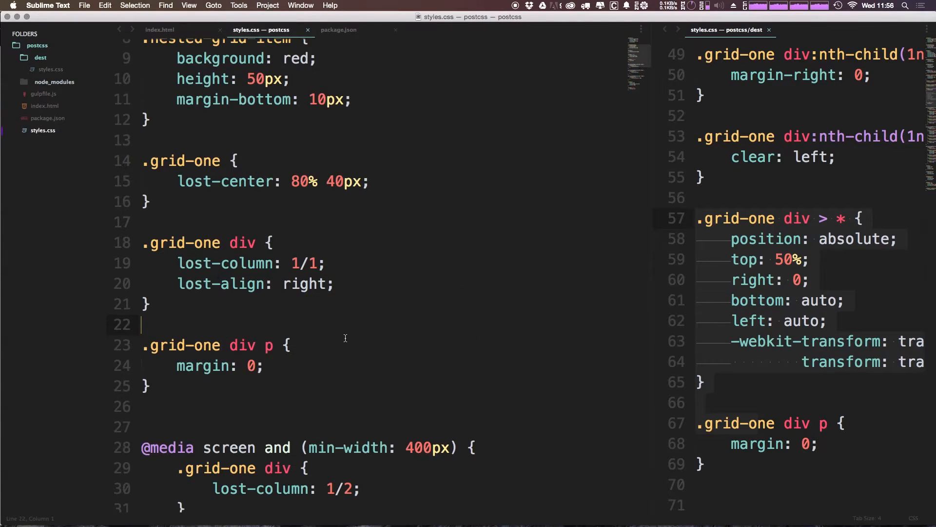
pyautogui.click(264, 365)
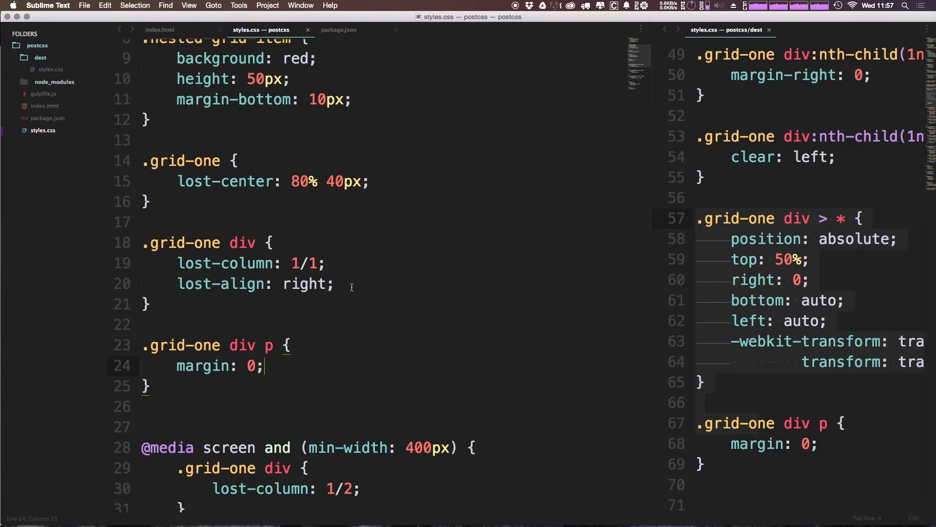
pyautogui.write('font-style: ;')
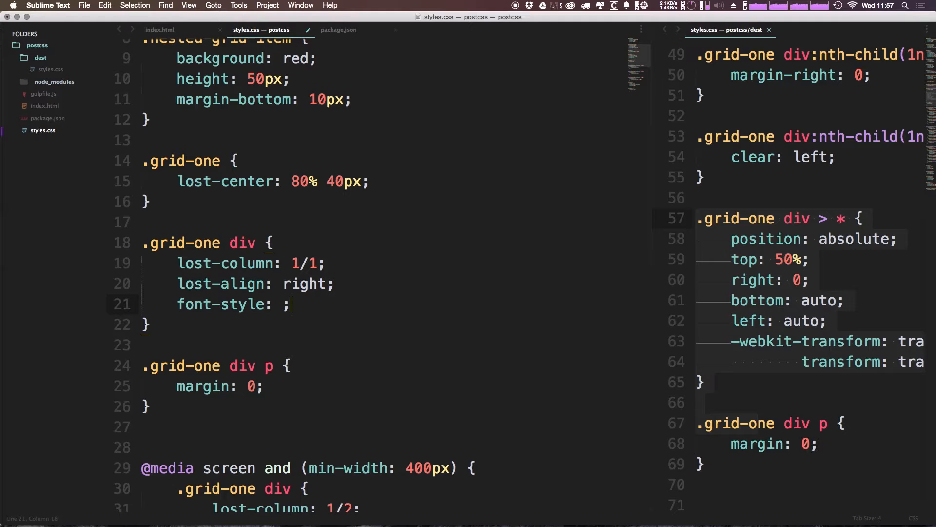
pyautogui.write('2m')
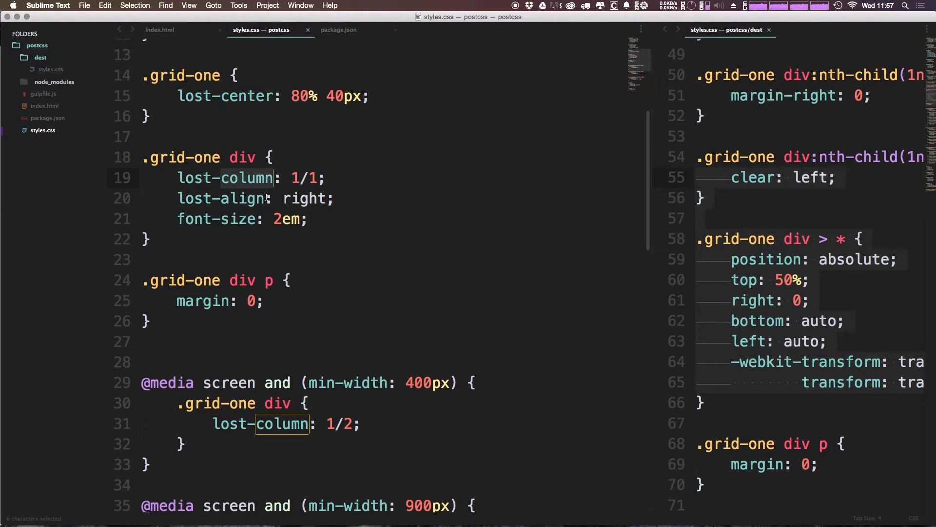
pyautogui.click(266, 167)
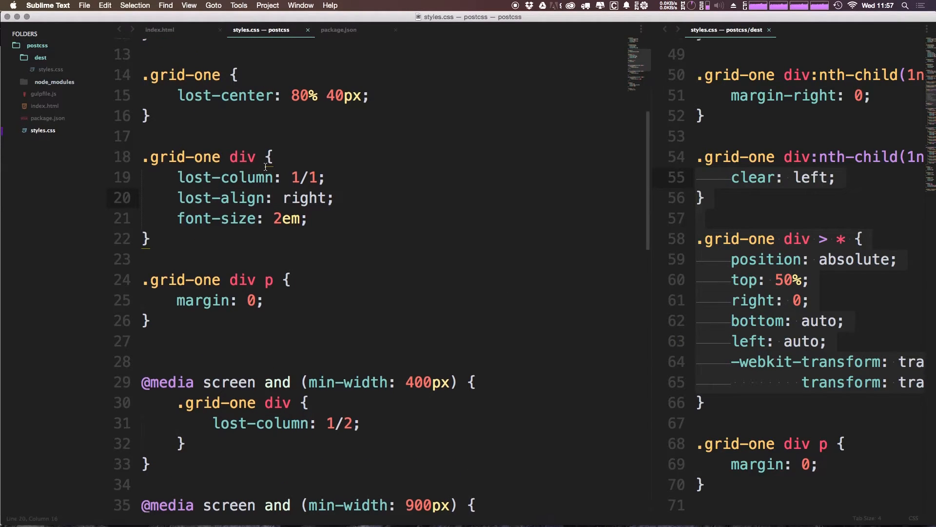
pyautogui.scroll(-3)
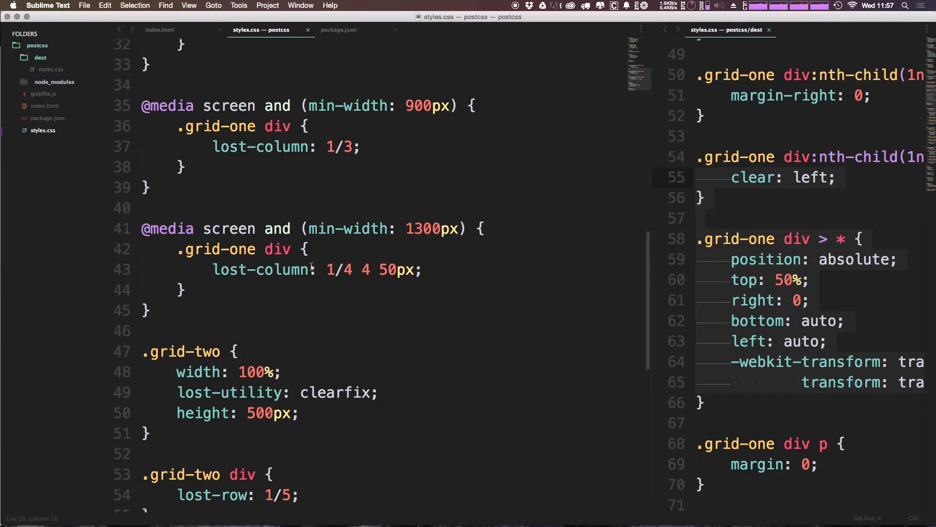
pyautogui.moveTo(414, 281)
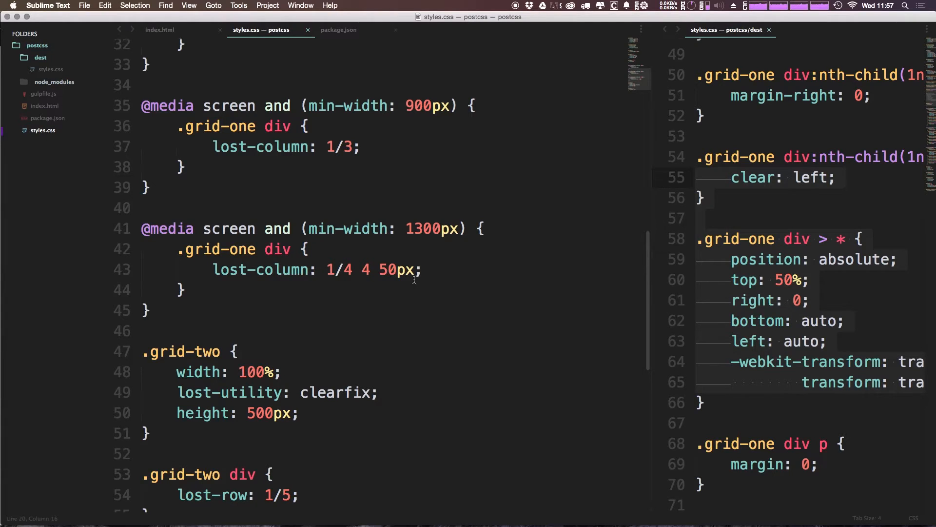
# - After checking Chrome, replace lost-column with lost-waffle in the 1300px query's div rule
pyautogui.click(337, 263)
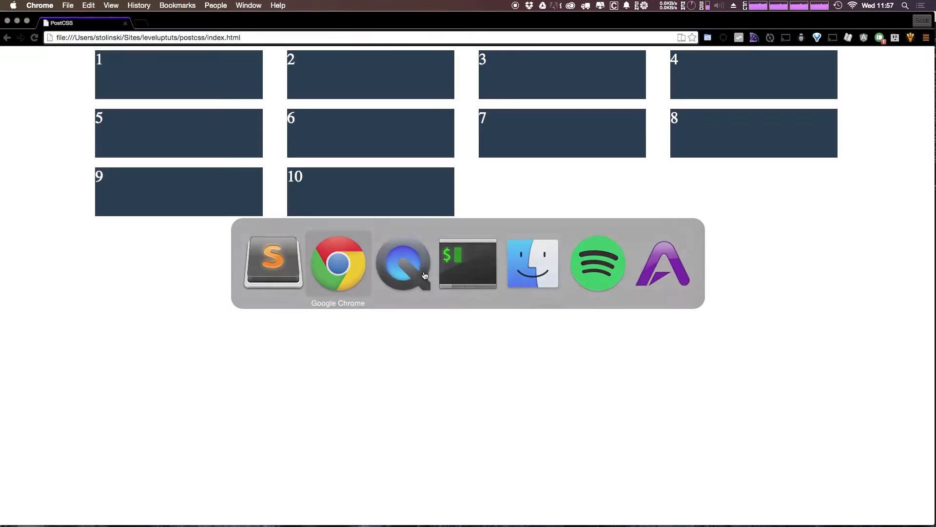
pyautogui.click(272, 263)
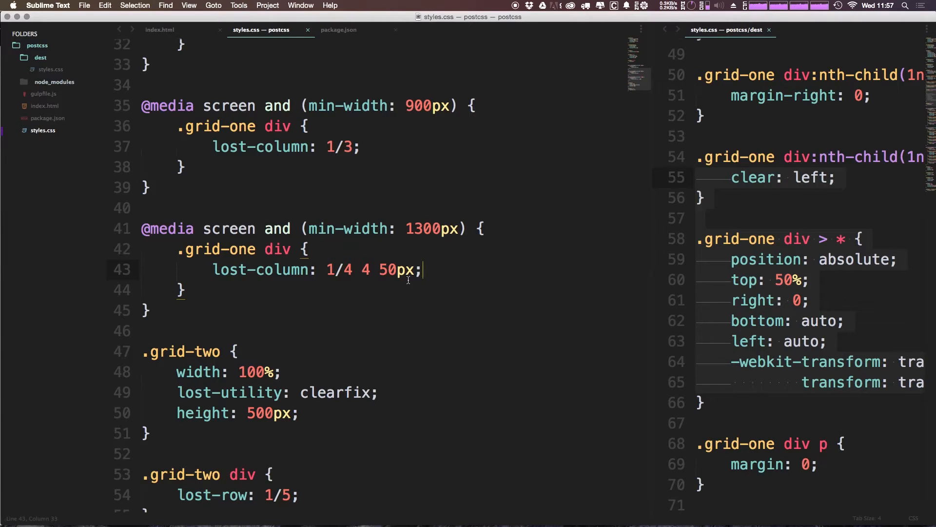
pyautogui.doubleClick(347, 269)
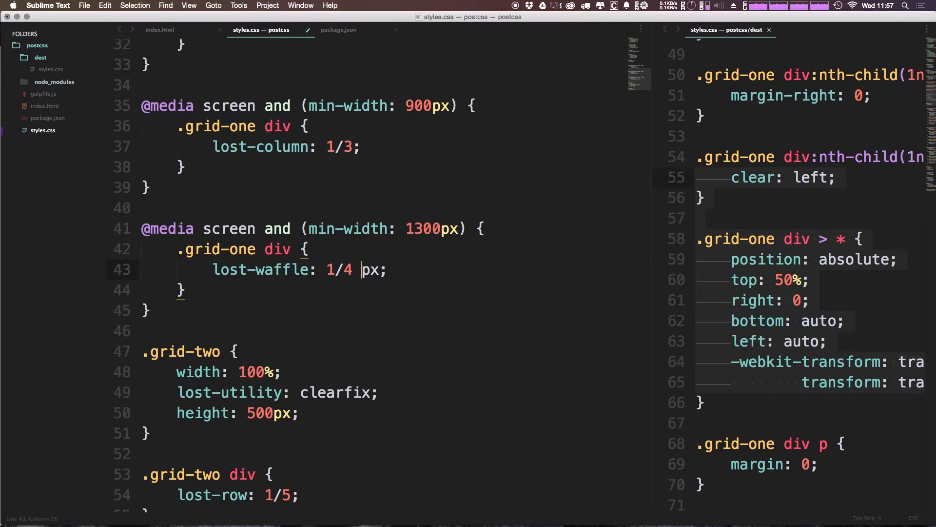
pyautogui.press('backspace')
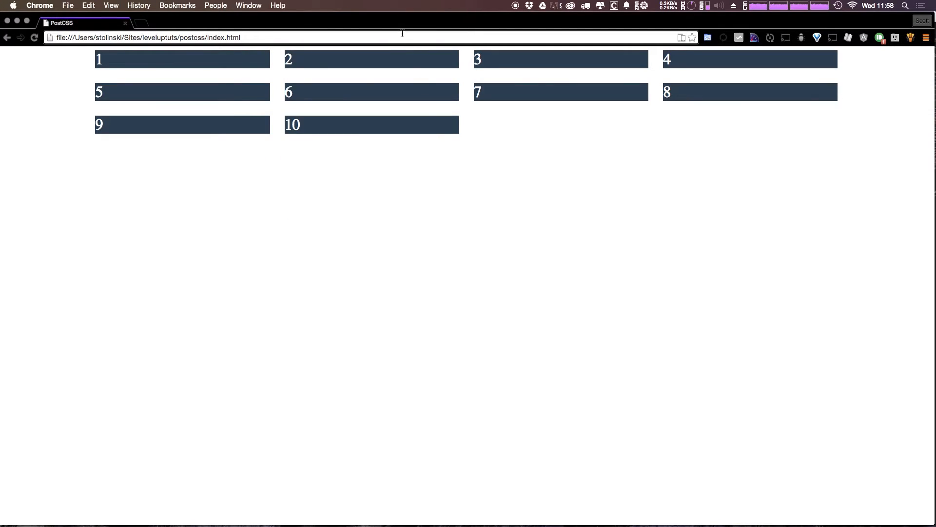
pyautogui.moveTo(626, 147)
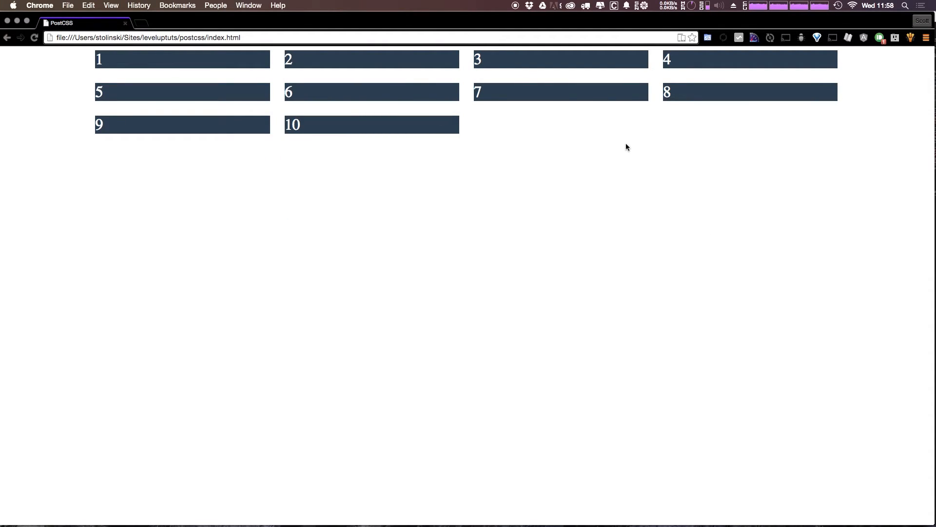
pyautogui.moveTo(221, 65)
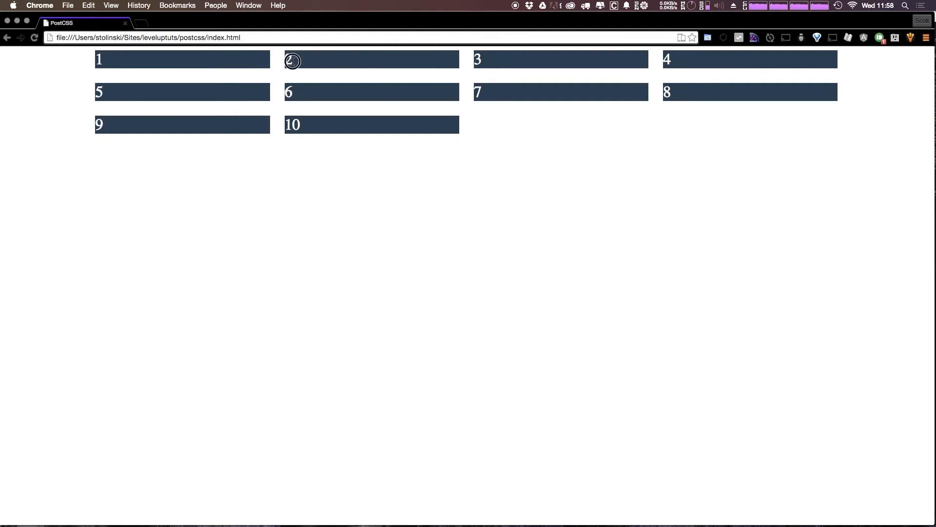
pyautogui.moveTo(500, 56)
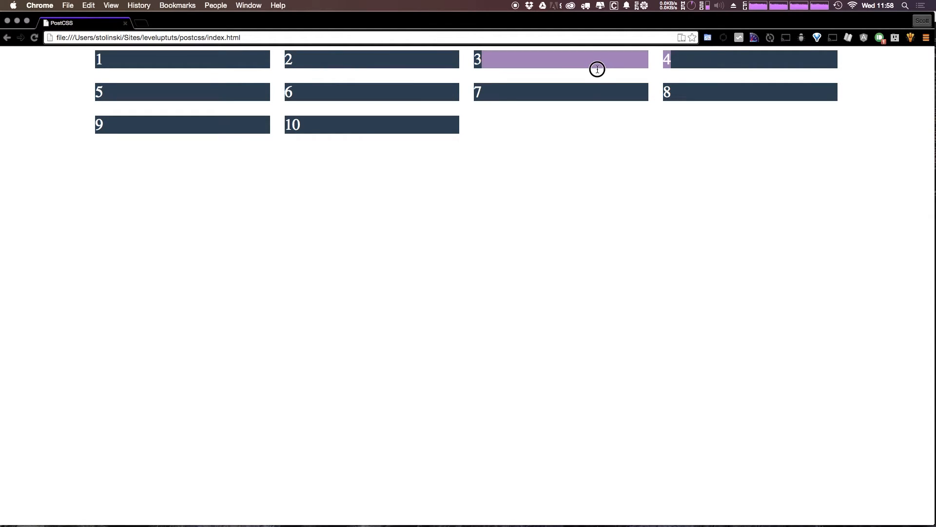
pyautogui.moveTo(557, 65)
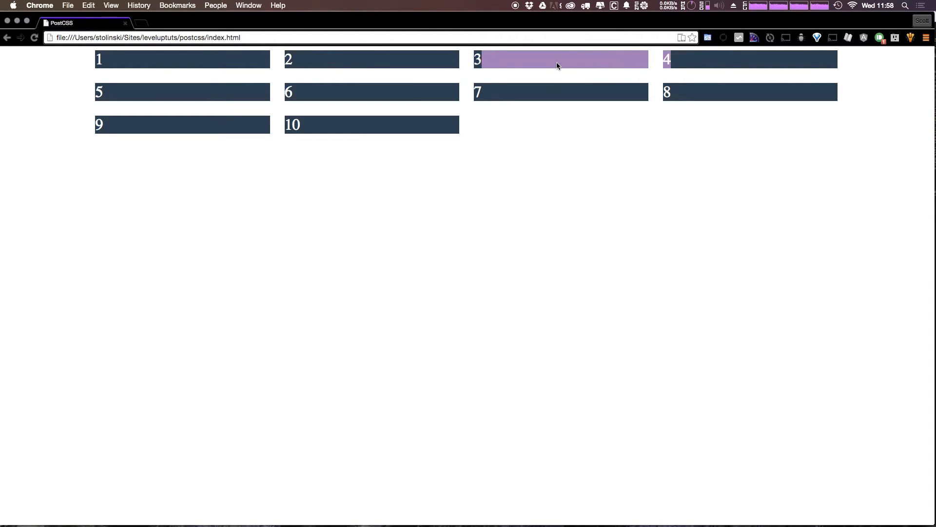
pyautogui.moveTo(264, 63)
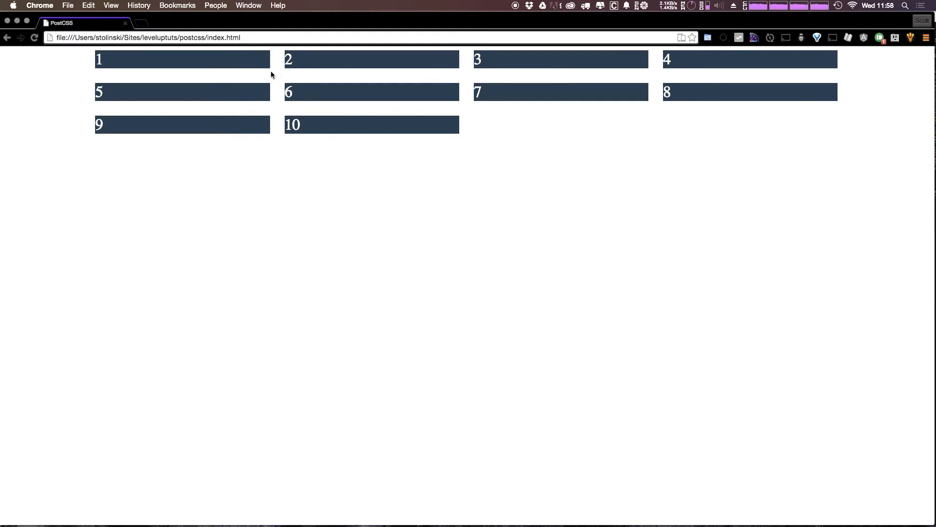
pyautogui.moveTo(258, 94)
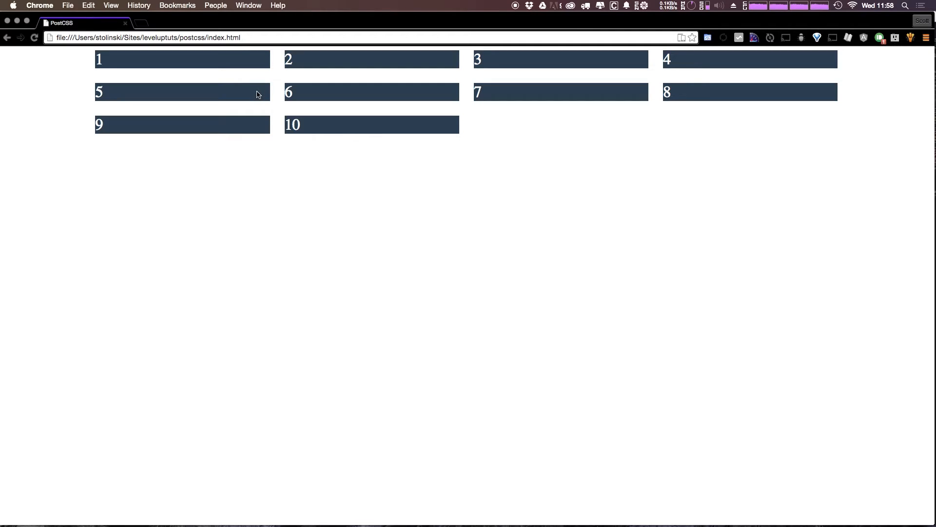
pyautogui.moveTo(363, 84)
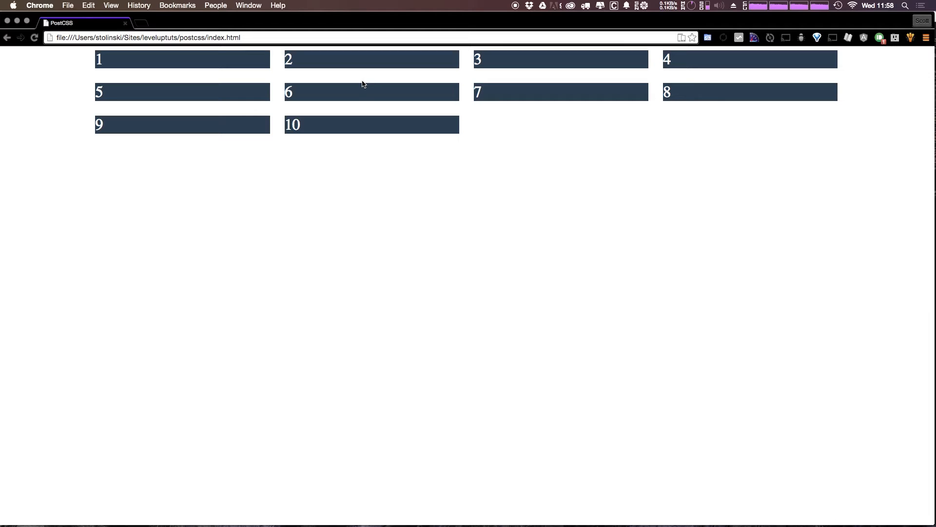
pyautogui.moveTo(702, 61)
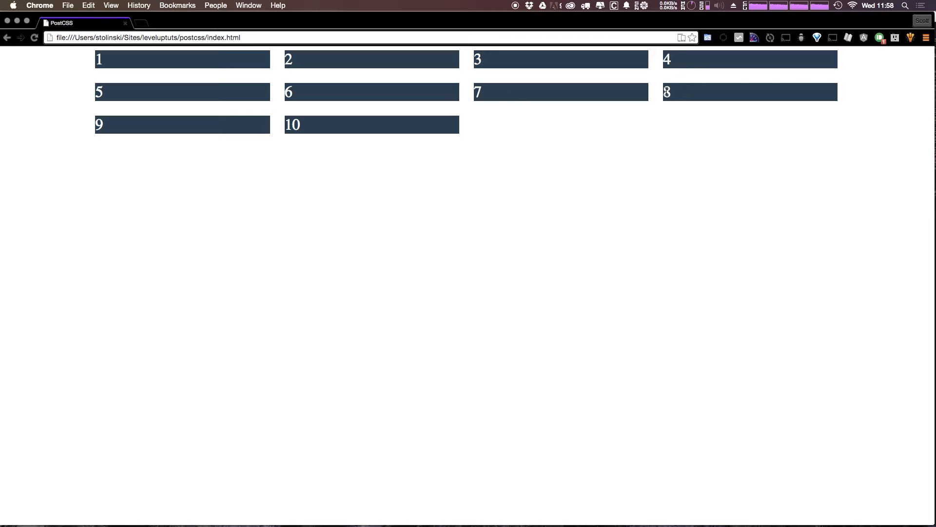
pyautogui.moveTo(575, 90)
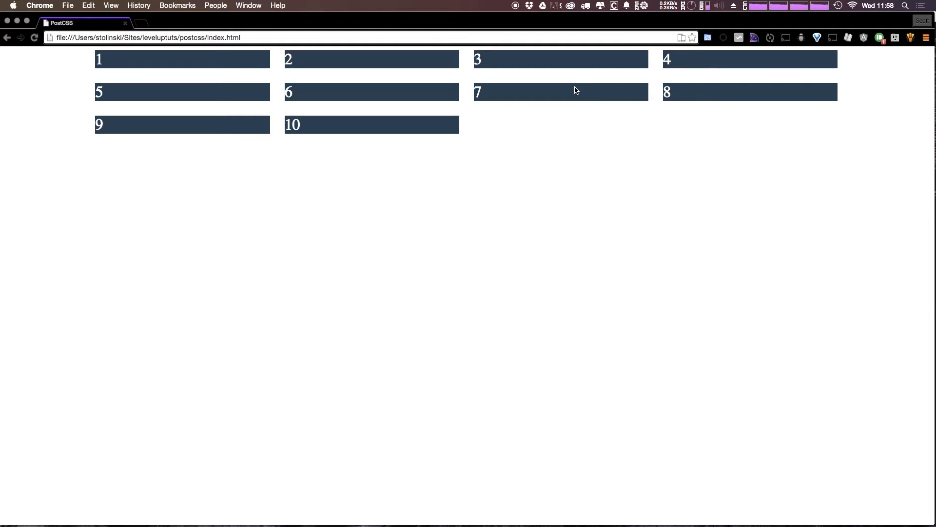
pyautogui.moveTo(365, 106)
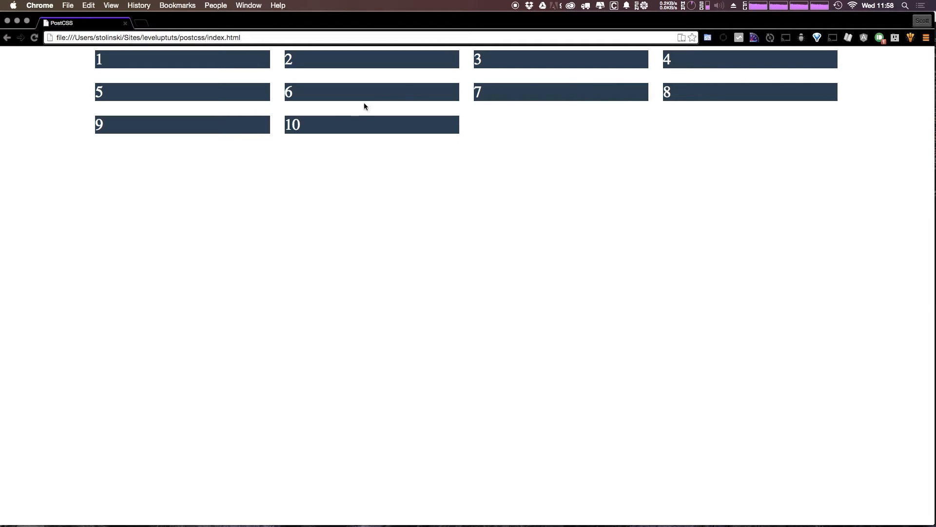
pyautogui.moveTo(315, 58)
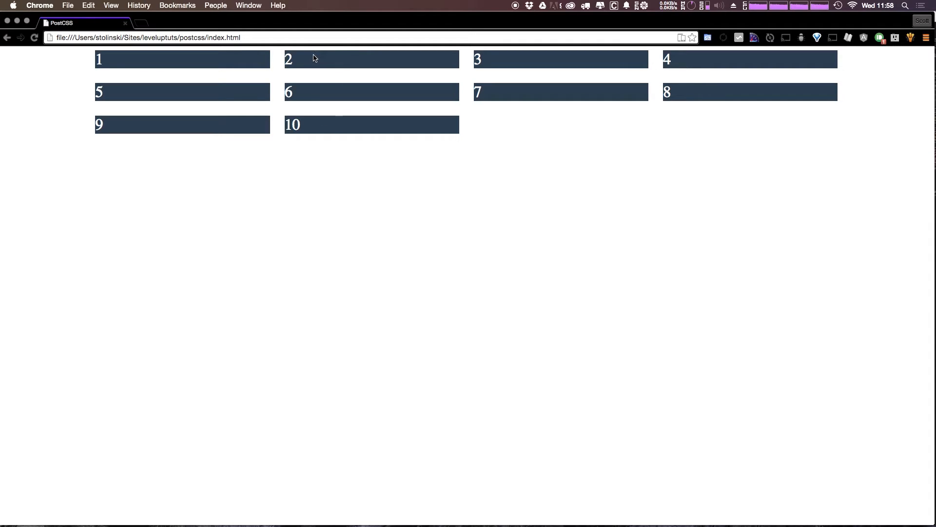
pyautogui.moveTo(316, 69)
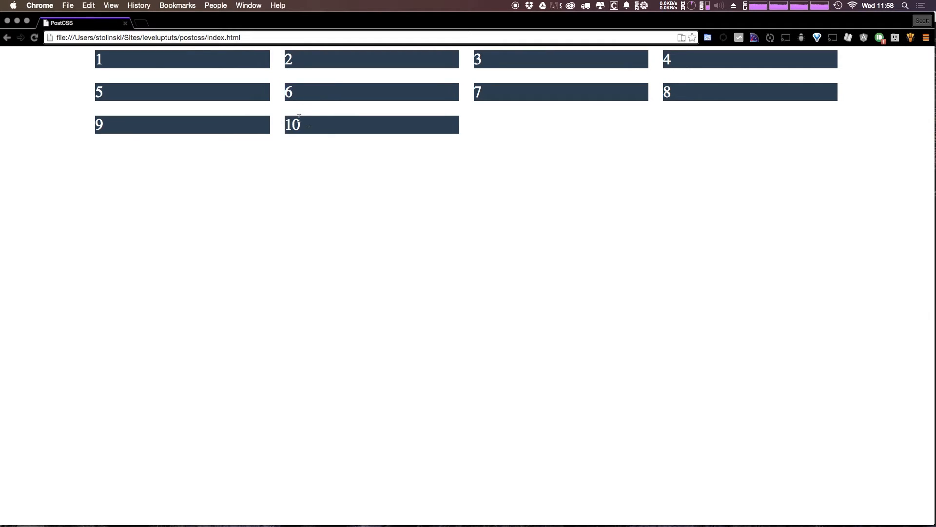
pyautogui.moveTo(349, 82)
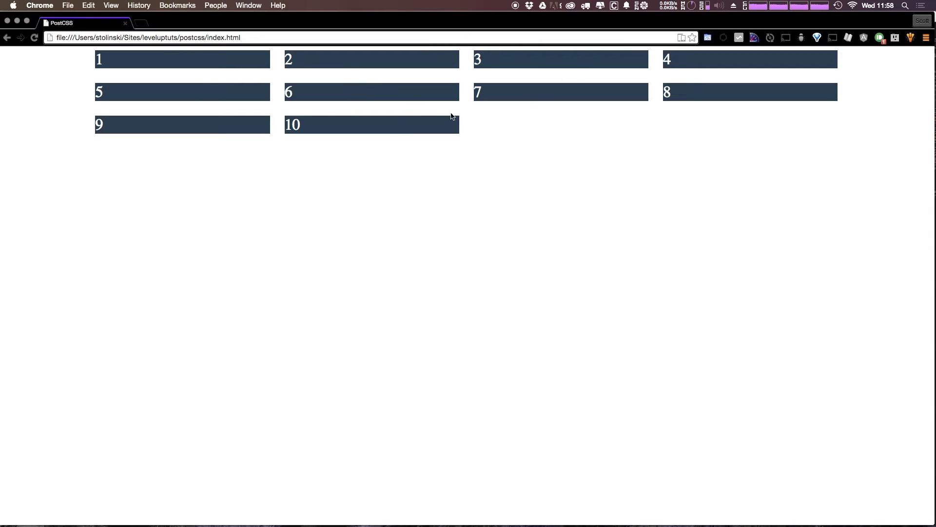
pyautogui.moveTo(436, 159)
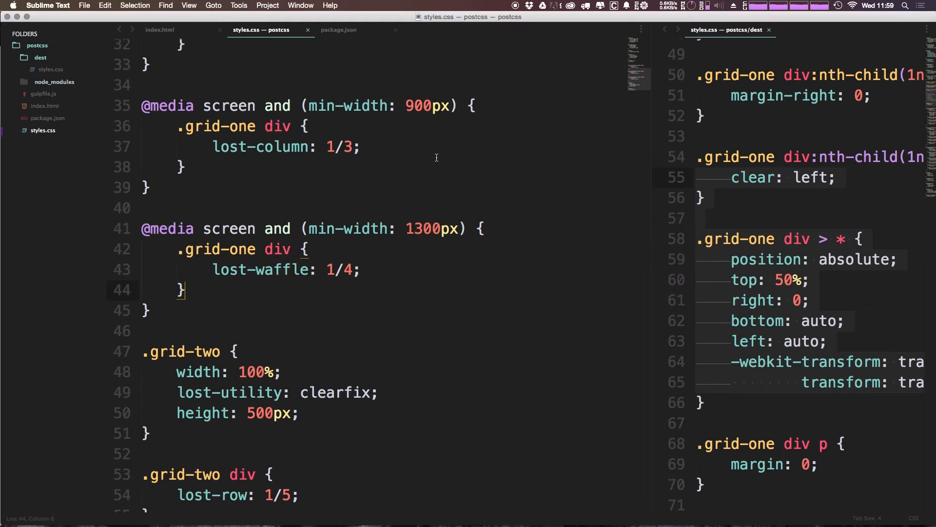
# - Add height: 10 to the .grid-one rule, then reload Chrome with DevTools open
pyautogui.scroll(3)
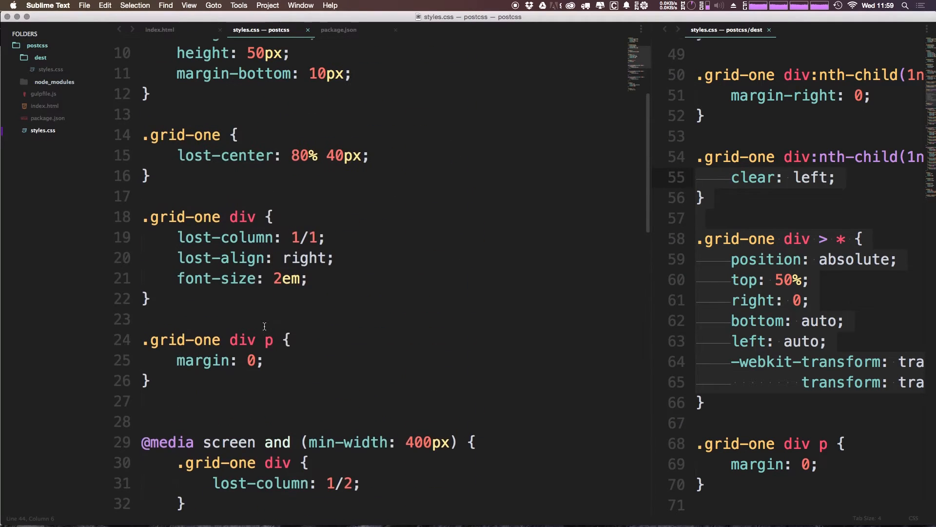
pyautogui.write('height: 10;')
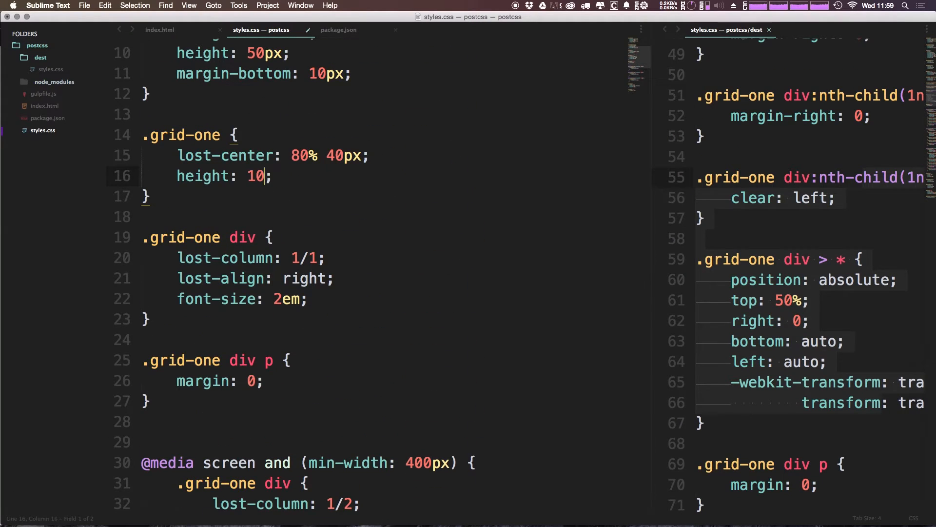
pyautogui.write('ov')
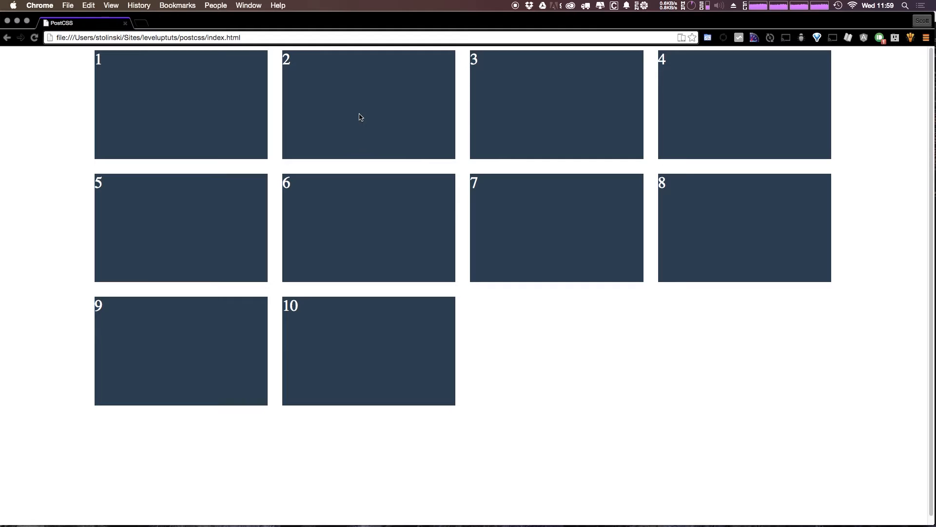
pyautogui.moveTo(393, 279)
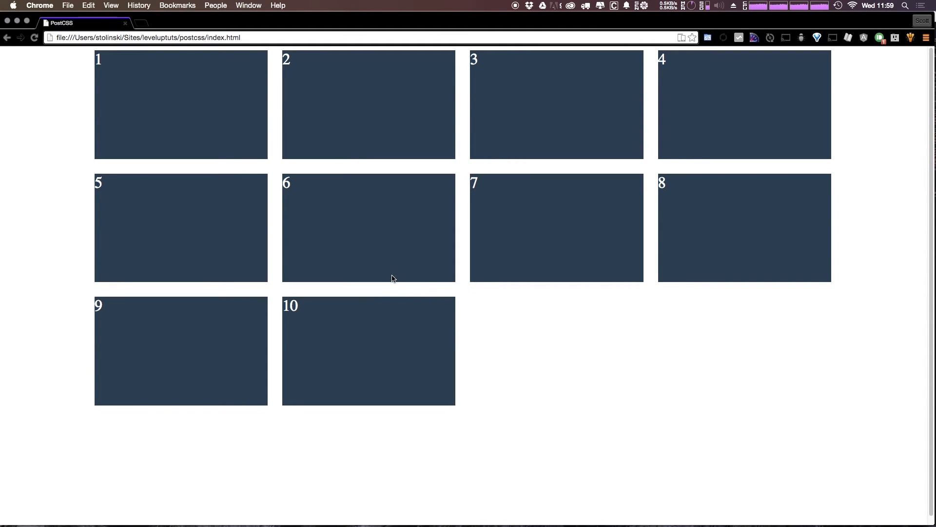
pyautogui.press('F12')
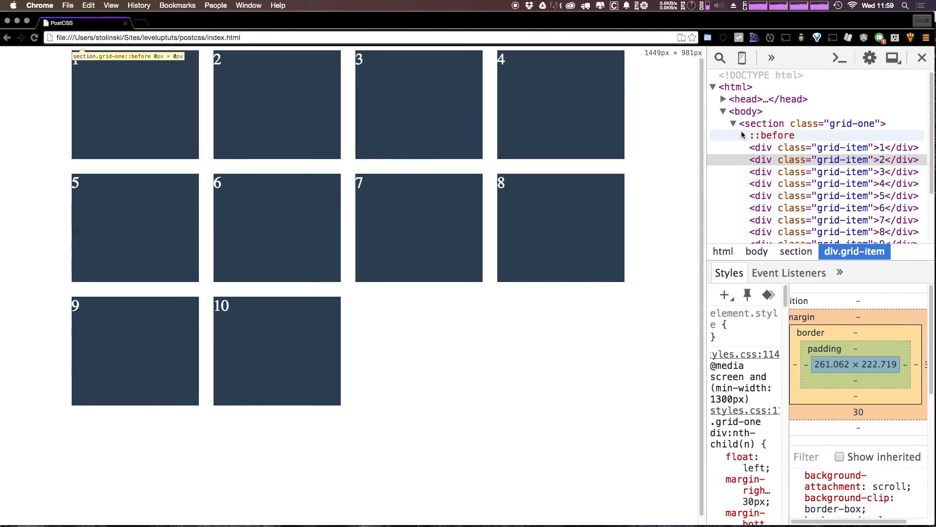
# - Select a div.grid-item in the Elements panel to review its width and height styles
pyautogui.click(805, 123)
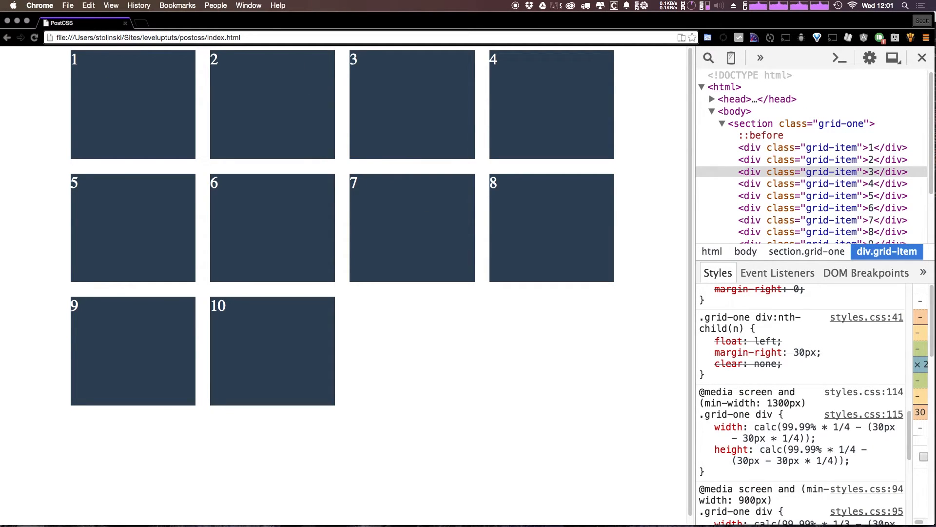
pyautogui.moveTo(517, 117)
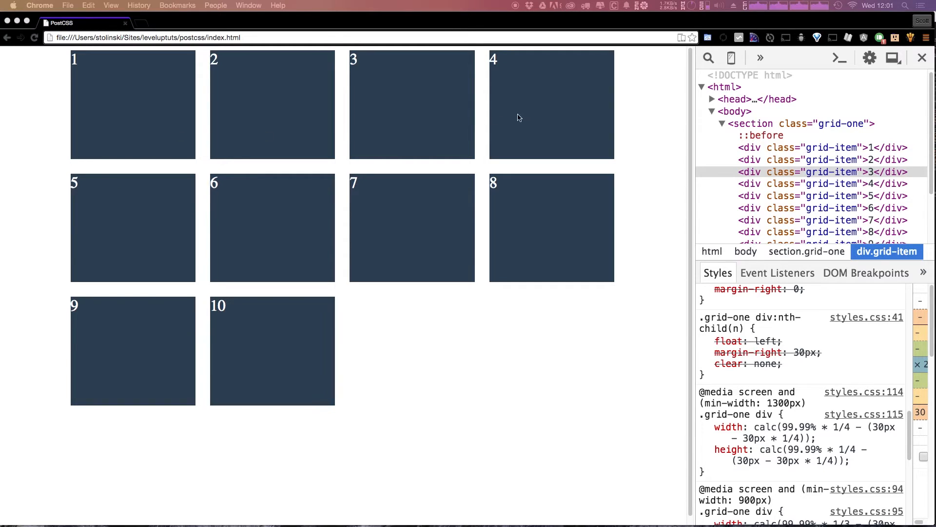
pyautogui.moveTo(583, 226)
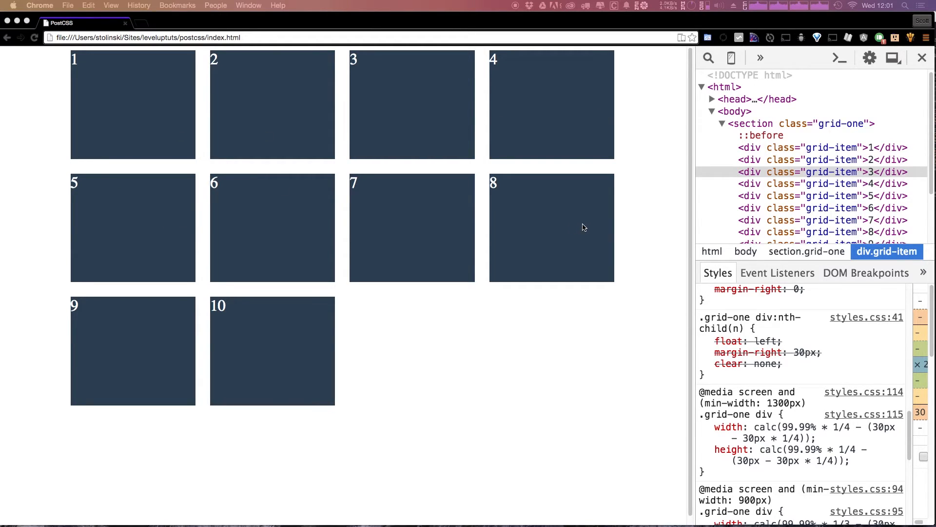
pyautogui.moveTo(402, 264)
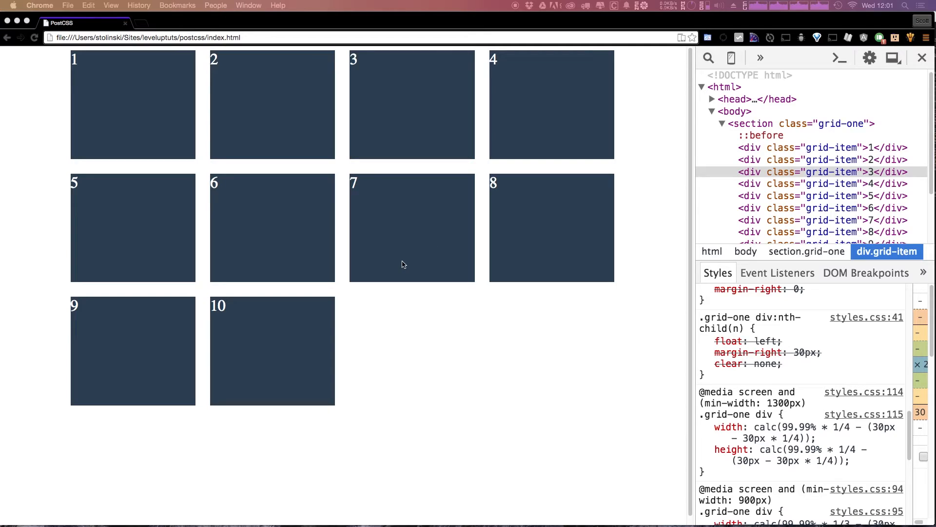
pyautogui.moveTo(155, 287)
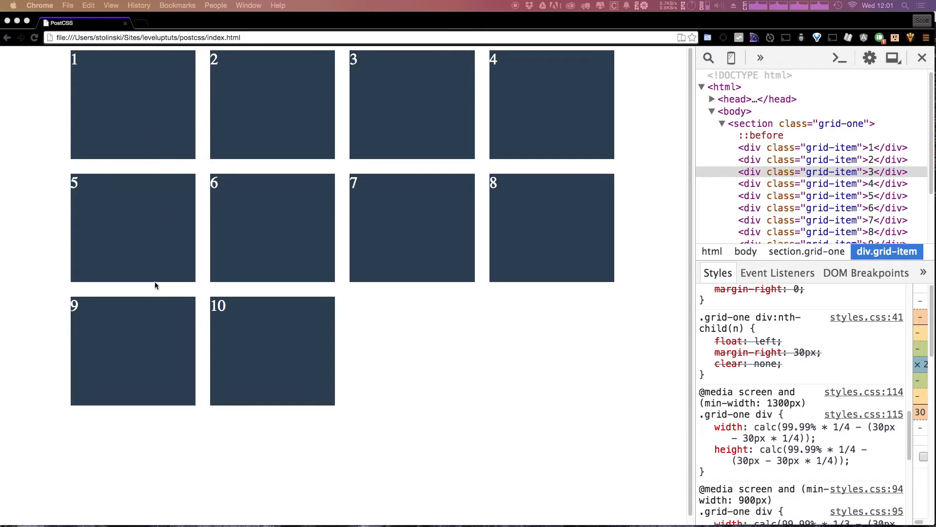
pyautogui.moveTo(199, 159)
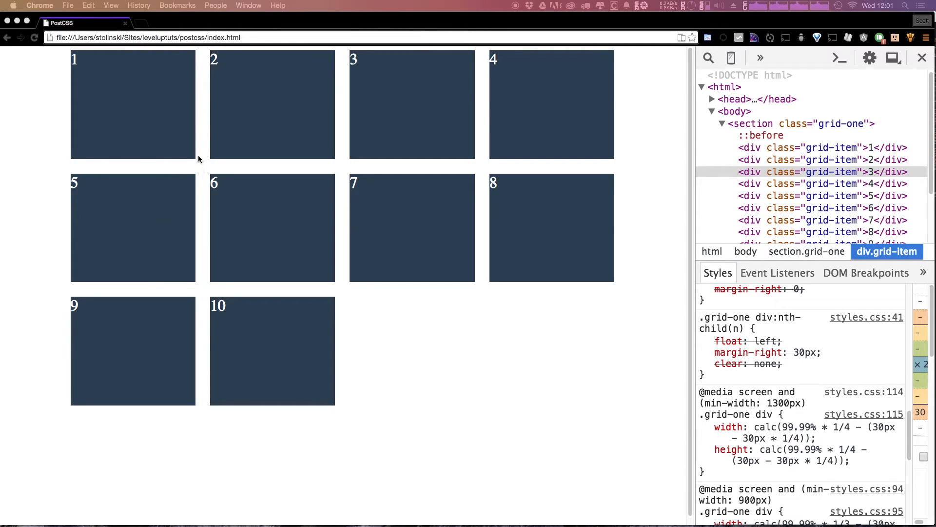
pyautogui.moveTo(298, 121)
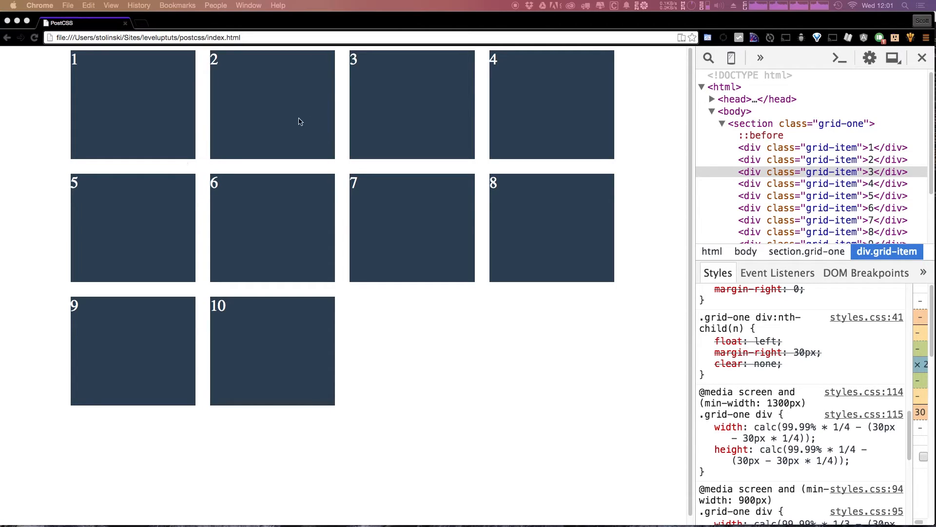
pyautogui.moveTo(709, 152)
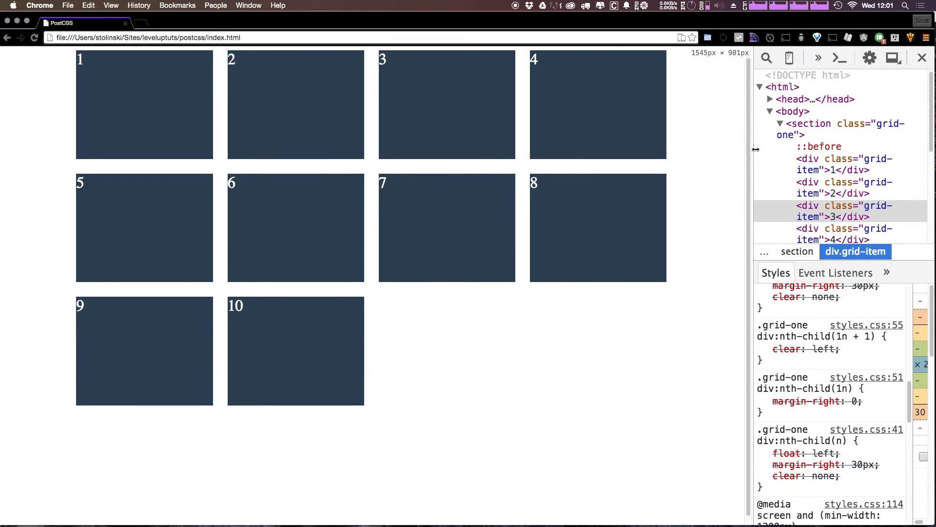
# - Select section.grid-one and add an inline height of 98vh in element.style
pyautogui.click(836, 129)
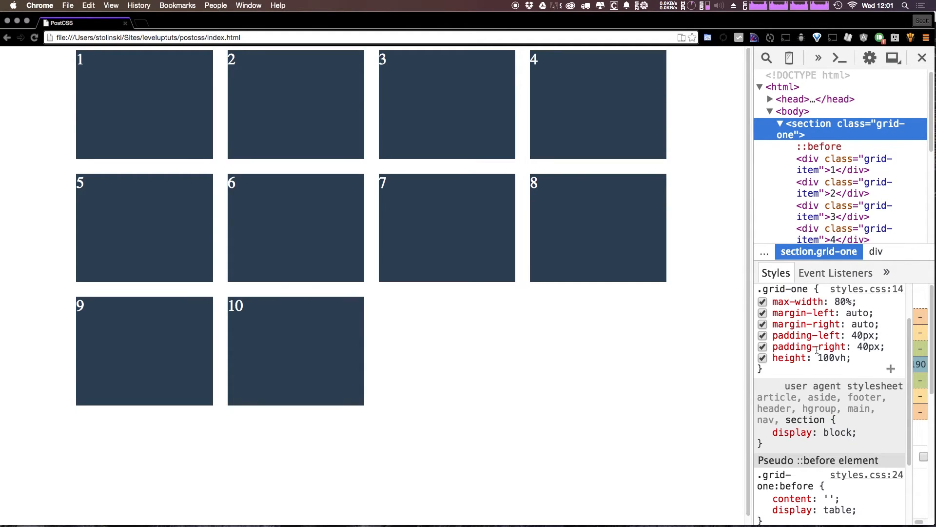
pyautogui.click(821, 357)
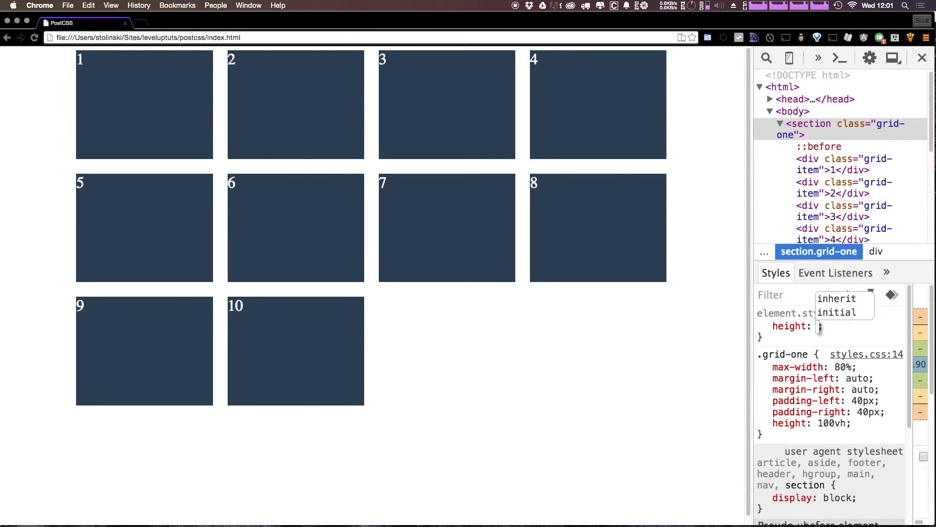
pyautogui.write('90')
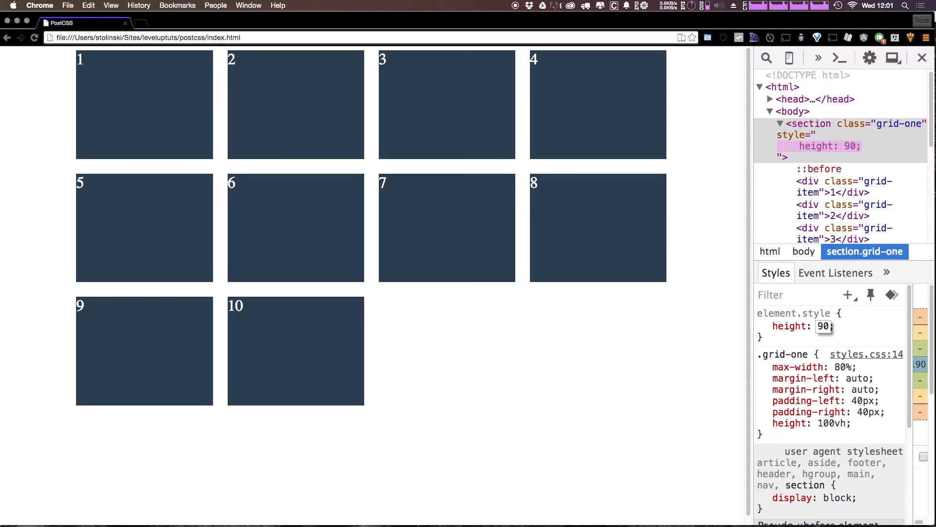
pyautogui.write('89vh')
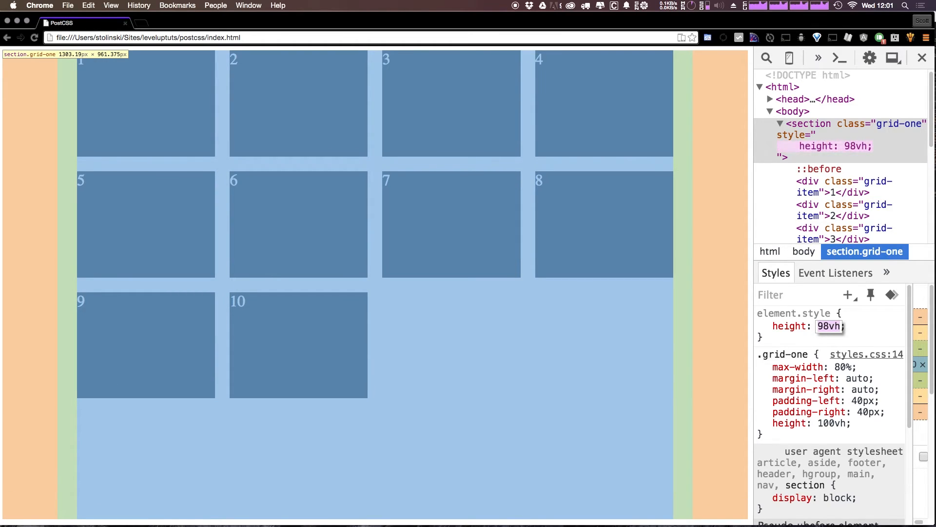
pyautogui.moveTo(825, 146)
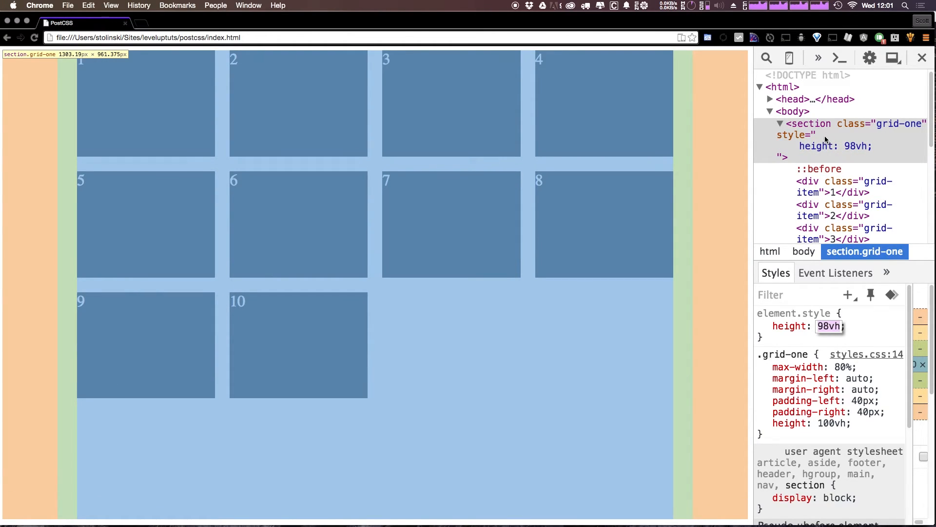
pyautogui.moveTo(842, 210)
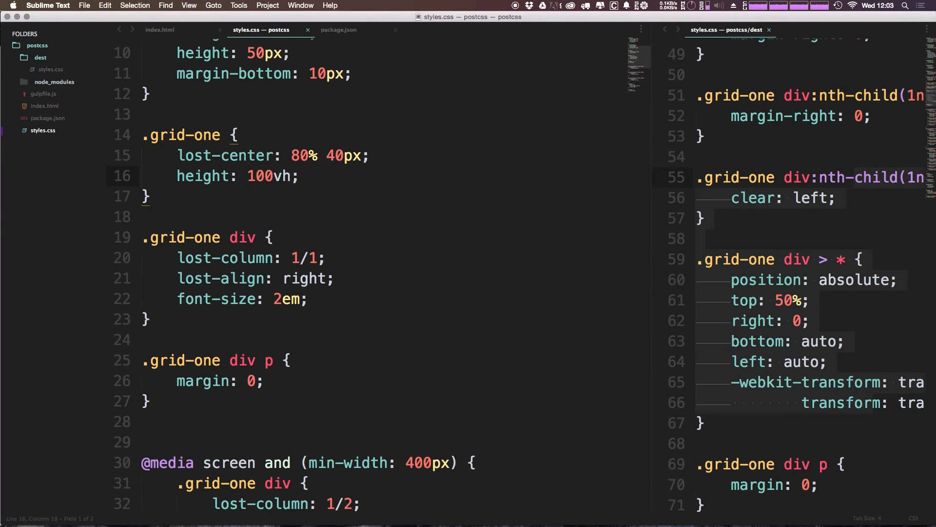
pyautogui.moveTo(301, 417)
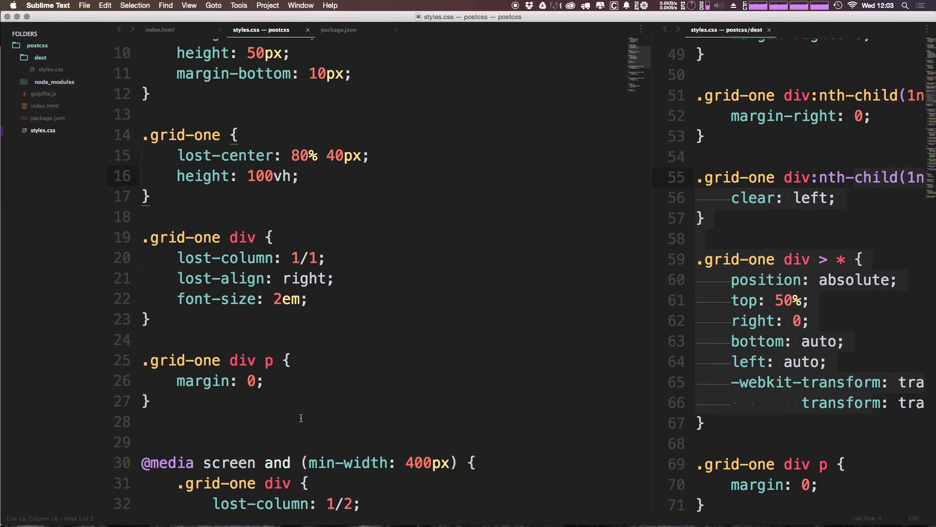
# - Change the 1300px div rule to lost-column: 1/4 4 30px flex and save
pyautogui.scroll(-3)
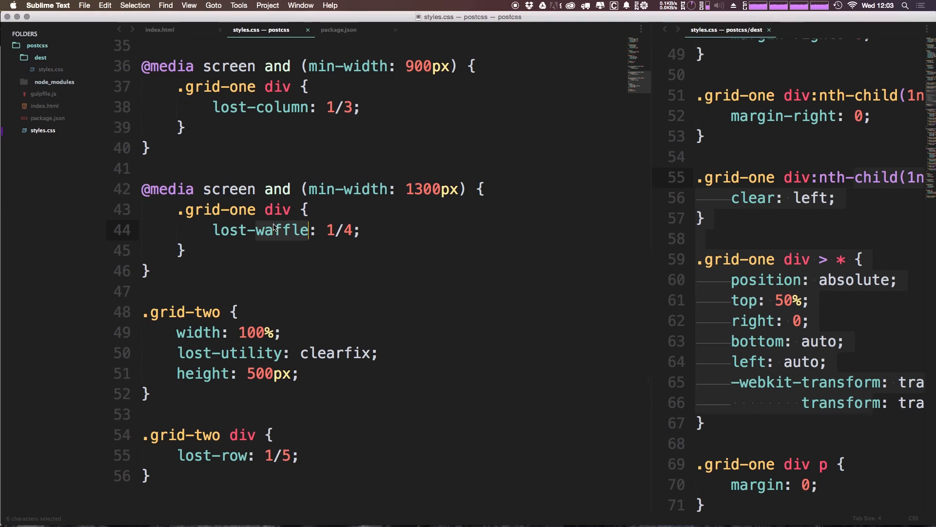
pyautogui.write('lost-column')
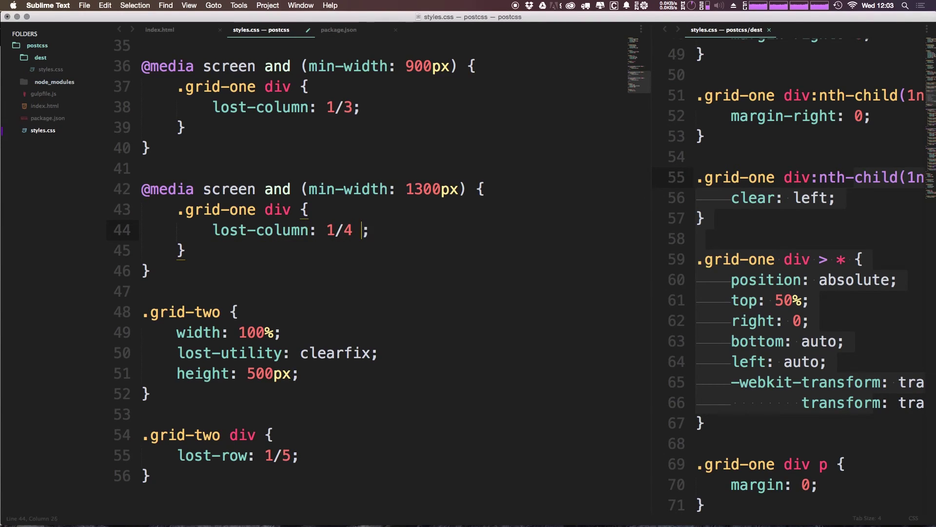
pyautogui.write('4 30px')
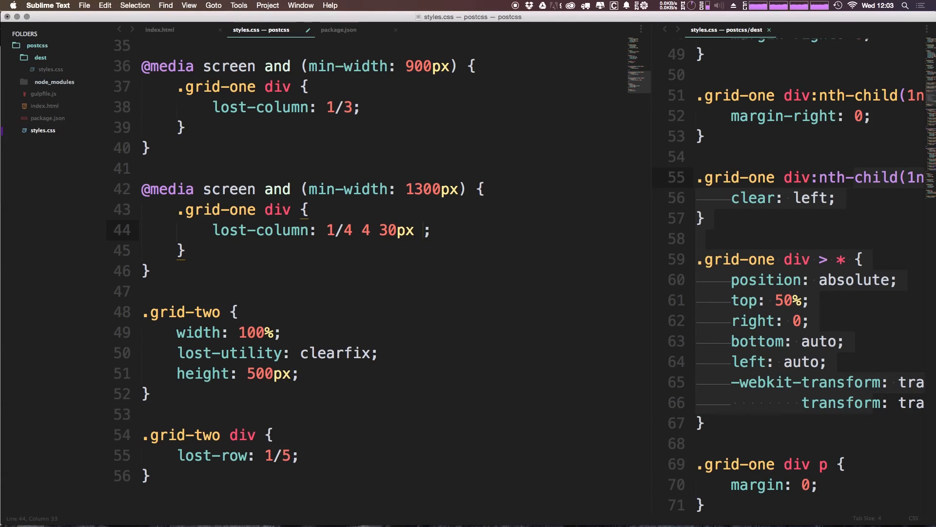
pyautogui.write('flex')
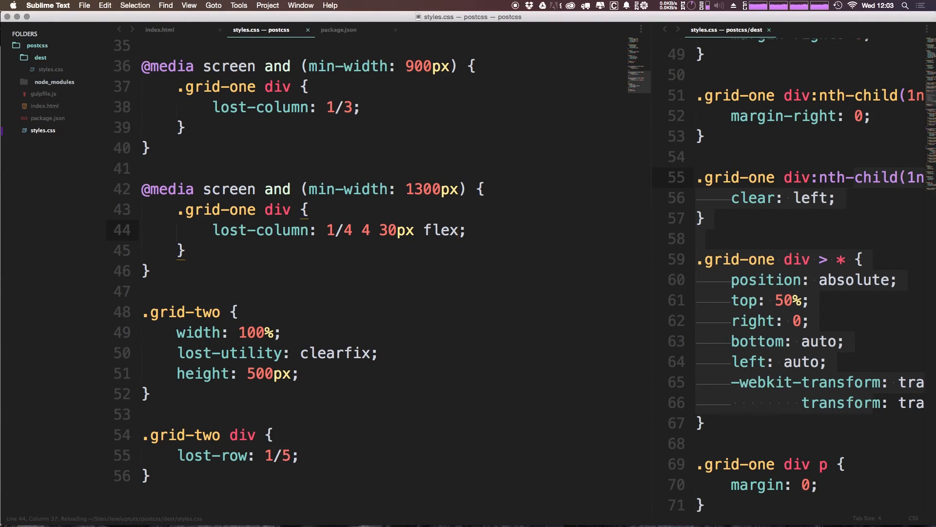
# - Select section.grid-one in Chrome's Elements panel to see why the boxes overlap
pyautogui.click(336, 261)
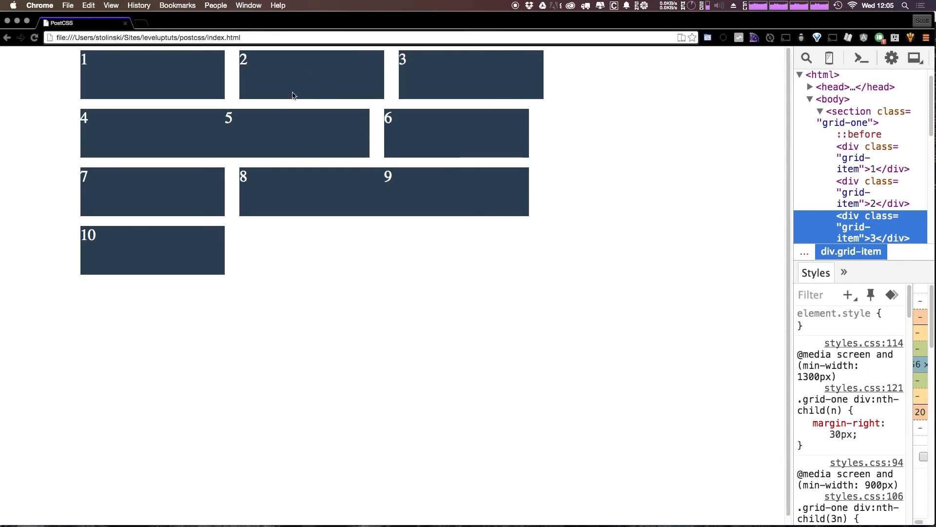
pyautogui.moveTo(493, 110)
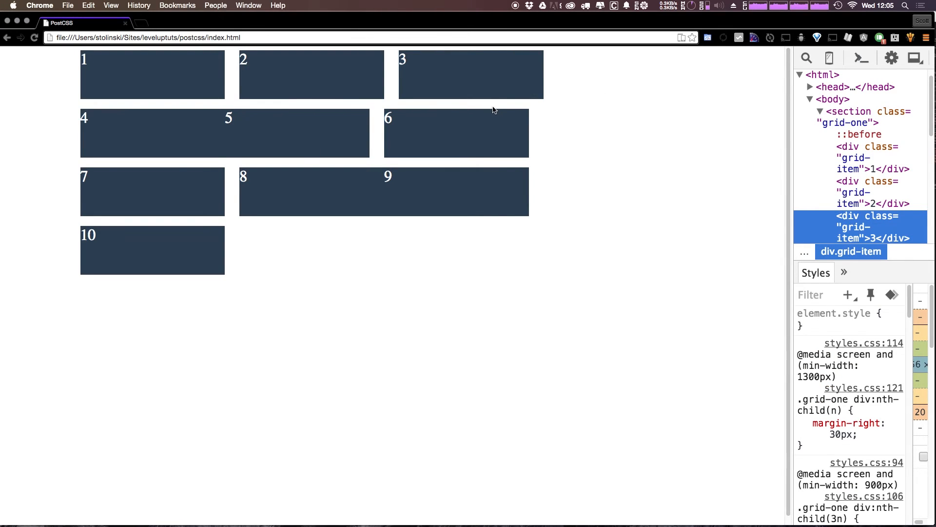
pyautogui.click(846, 117)
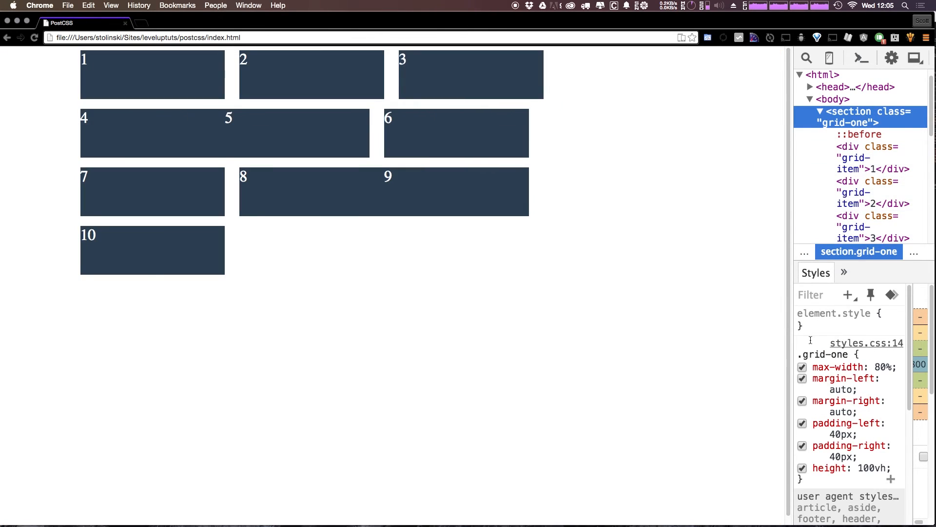
pyautogui.scroll(-3)
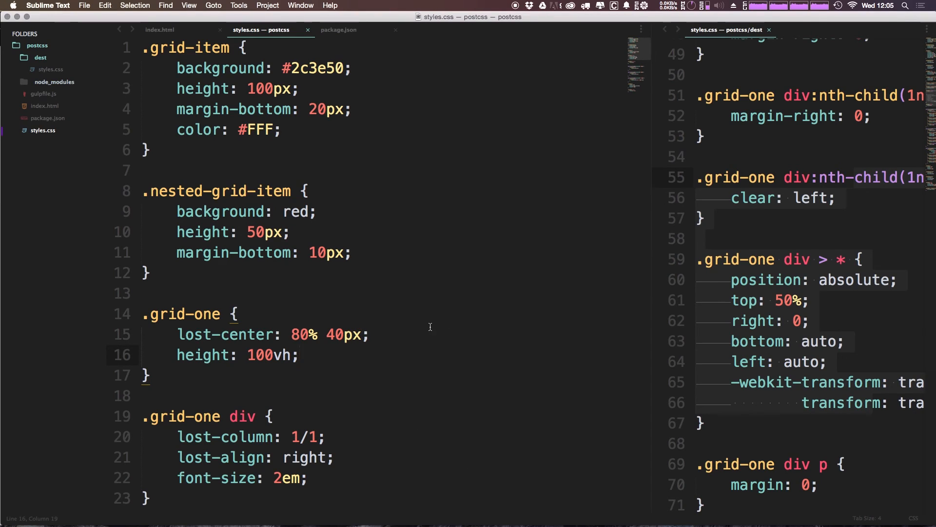
# - Append flex to the .grid-one rule's lost-center: 80% 40px and save
pyautogui.write('f')
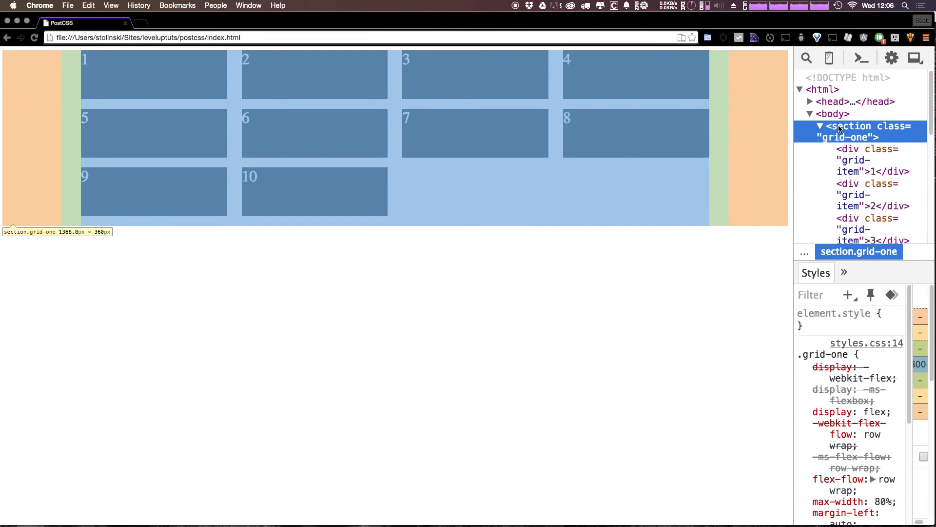
# - Select section.grid-one in DevTools to confirm it now uses display: flex
pyautogui.click(866, 160)
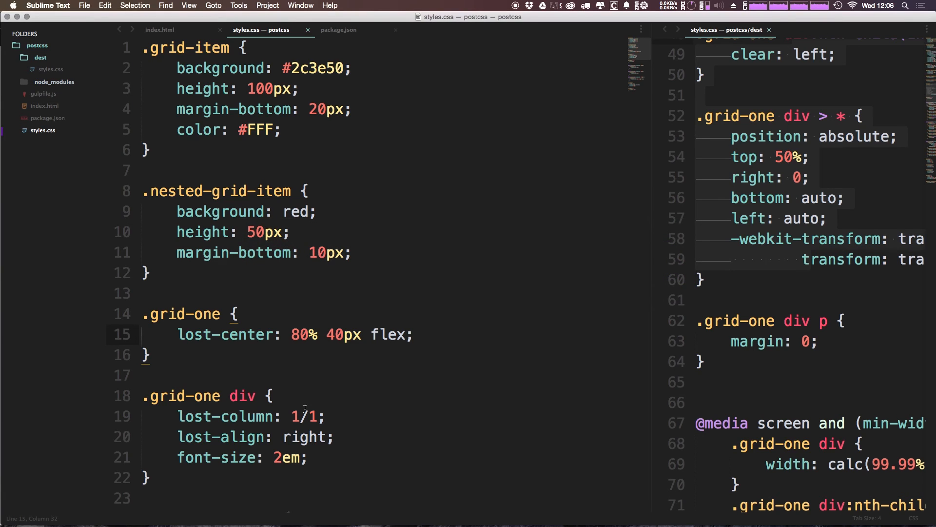
pyautogui.doubleClick(386, 335)
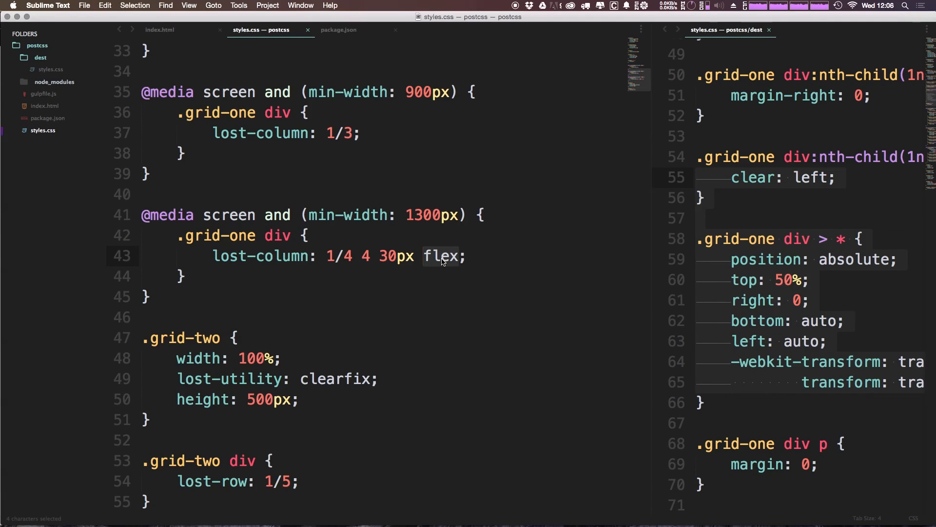
pyautogui.press('backspace')
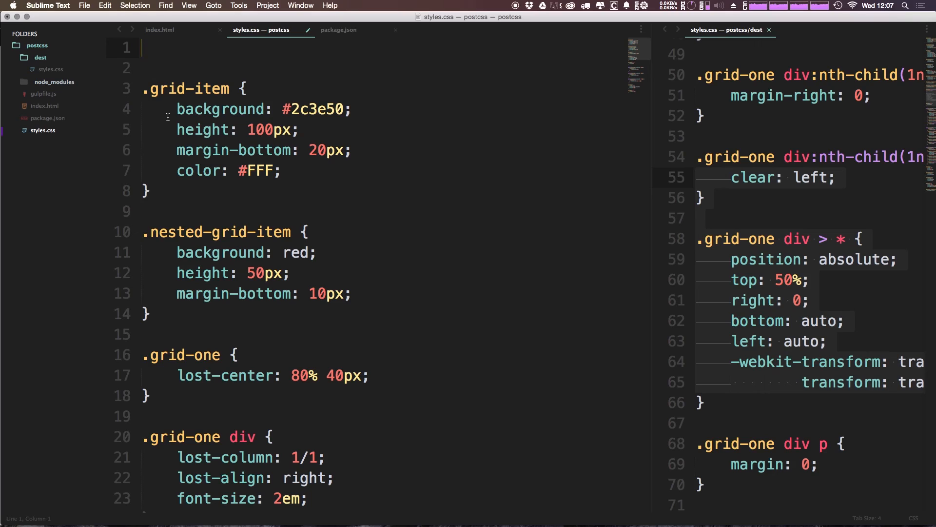
pyautogui.write('@l')
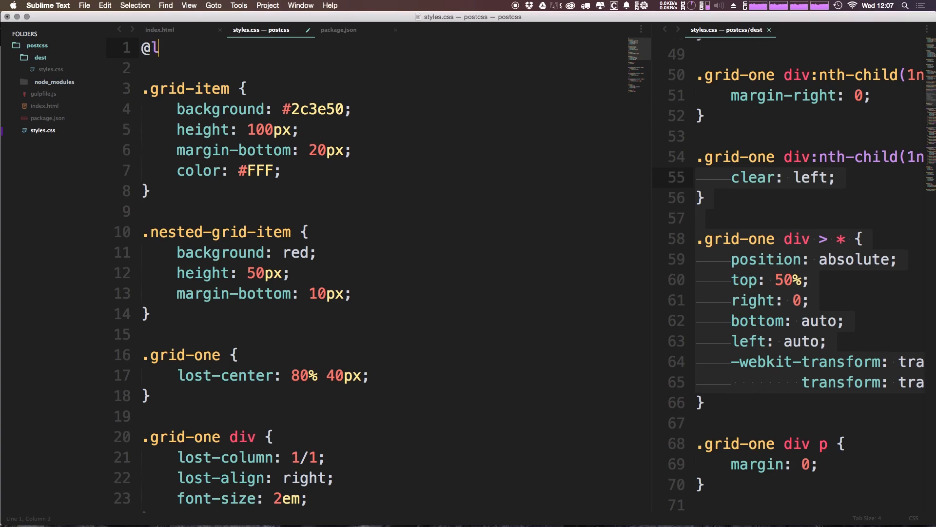
pyautogui.write('ost g')
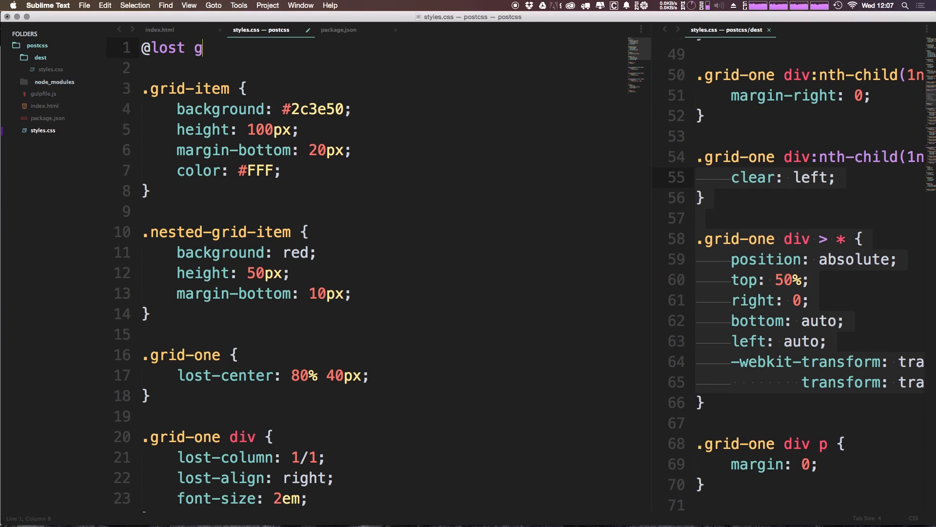
pyautogui.write('fle')
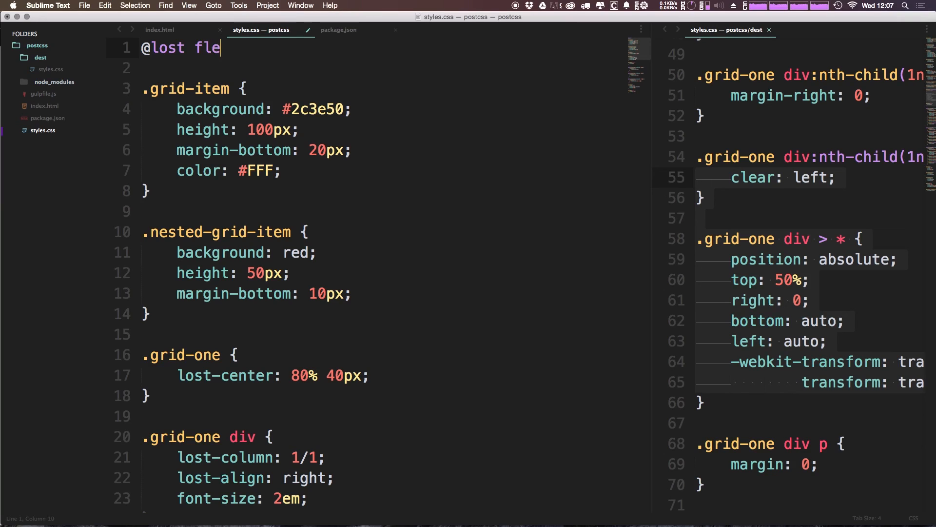
pyautogui.write('xbox')
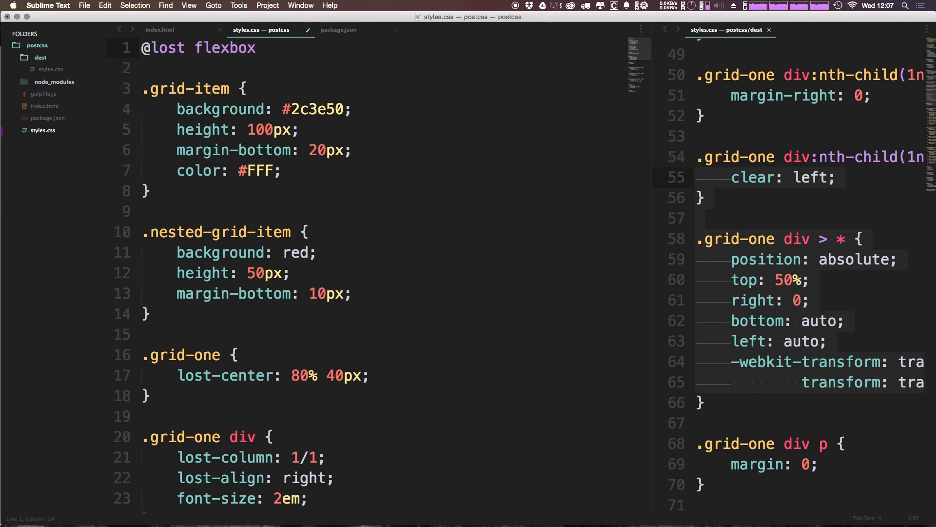
pyautogui.write('flex;')
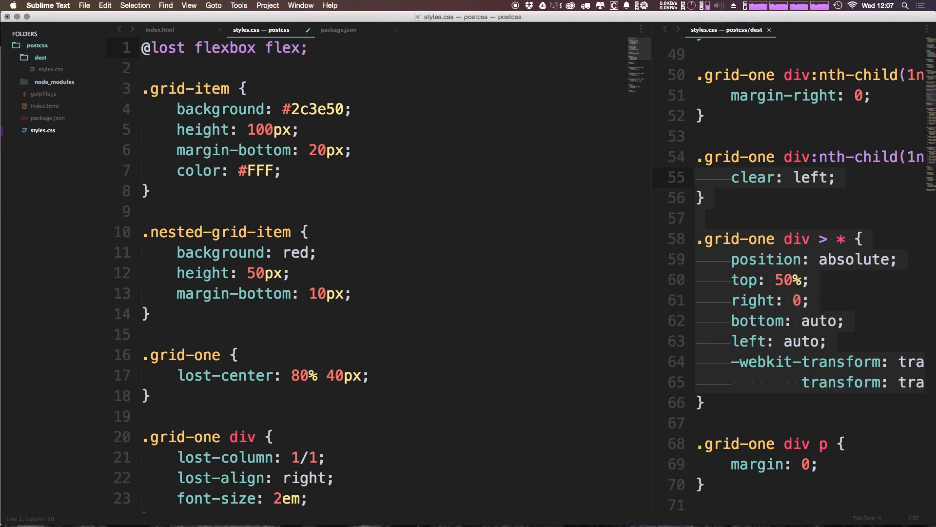
# - Verify in Chrome that section.grid-one still renders the four-column flexbox grid
pyautogui.scroll(-3)
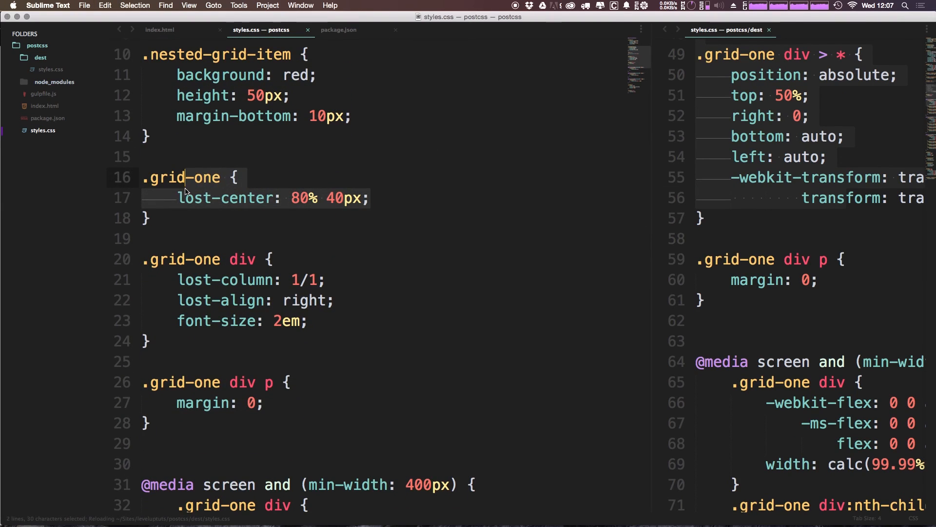
pyautogui.scroll(-3)
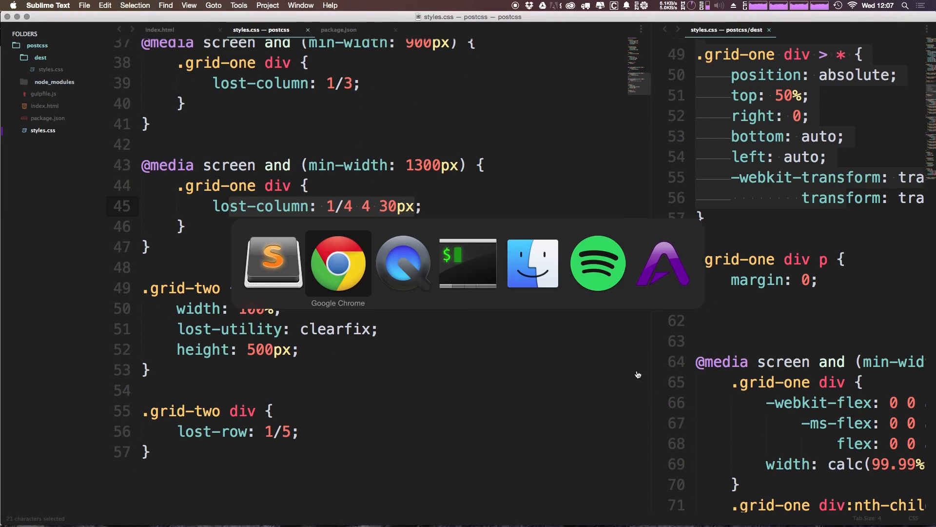
pyautogui.click(337, 263)
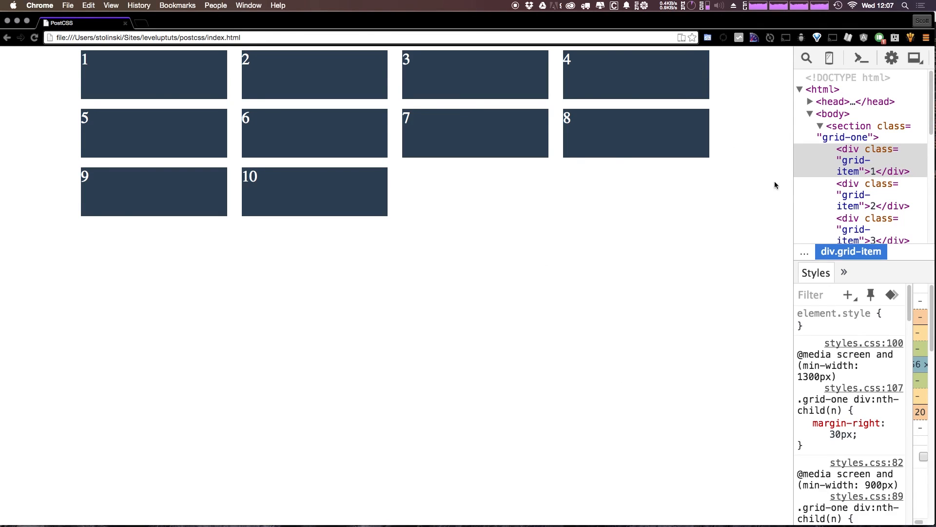
pyautogui.click(855, 126)
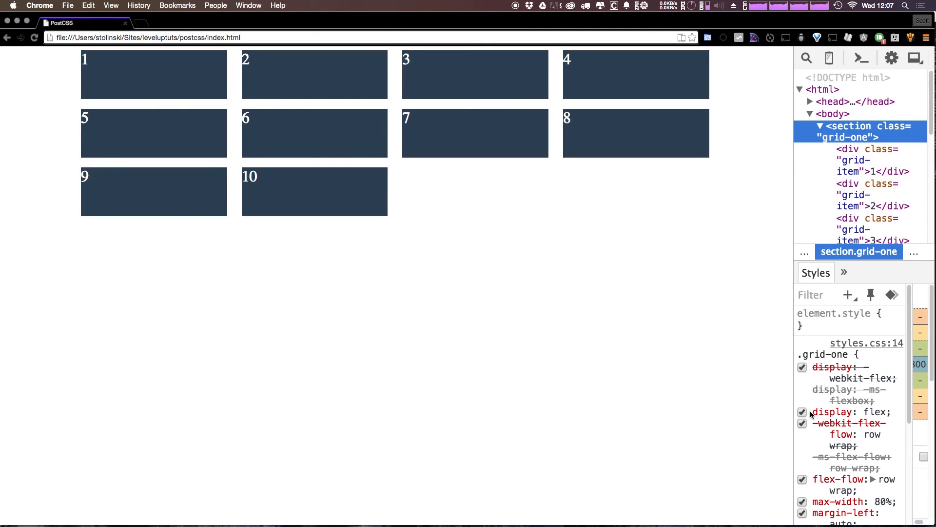